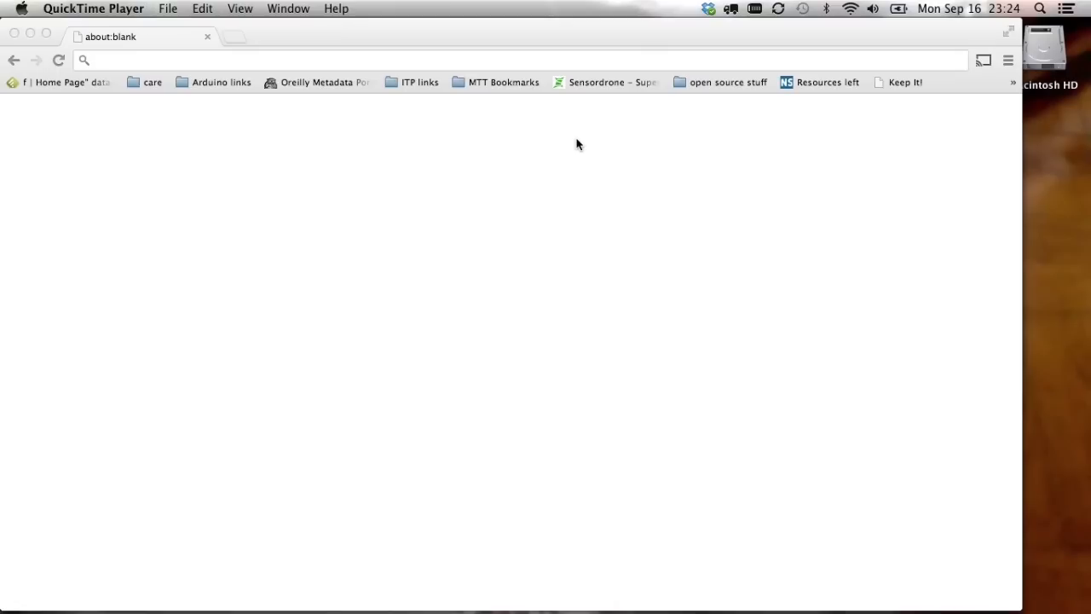
pyautogui.moveTo(792, 61)
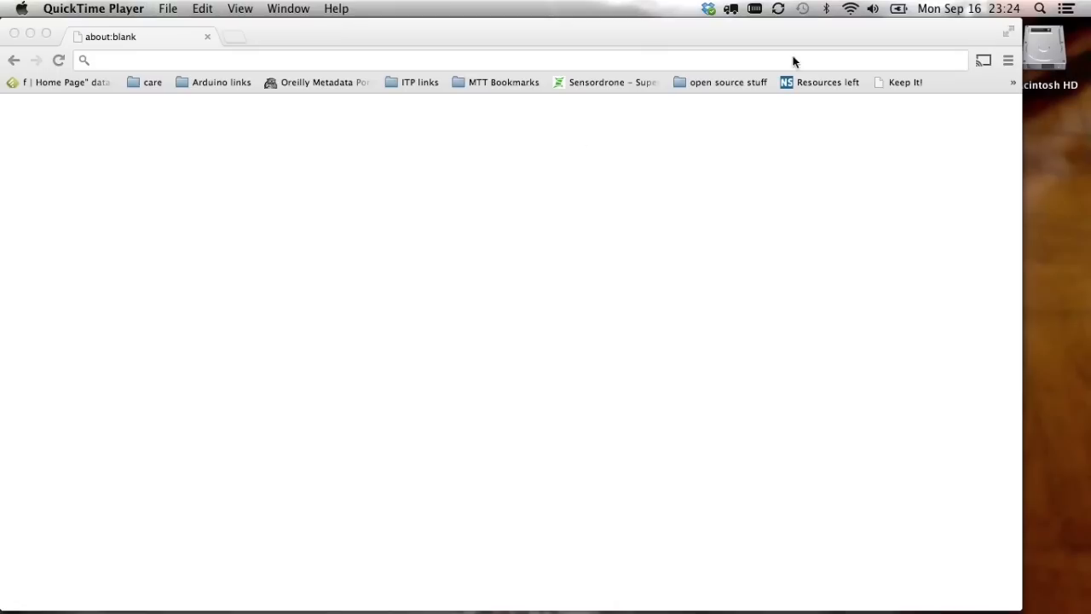
pyautogui.moveTo(760, 84)
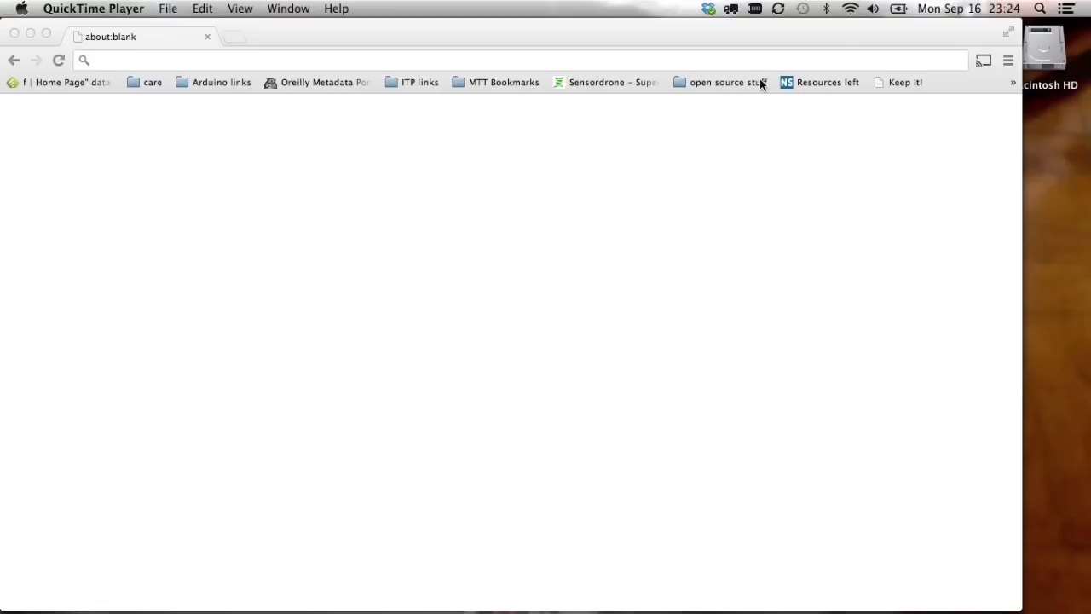
pyautogui.moveTo(776, 52)
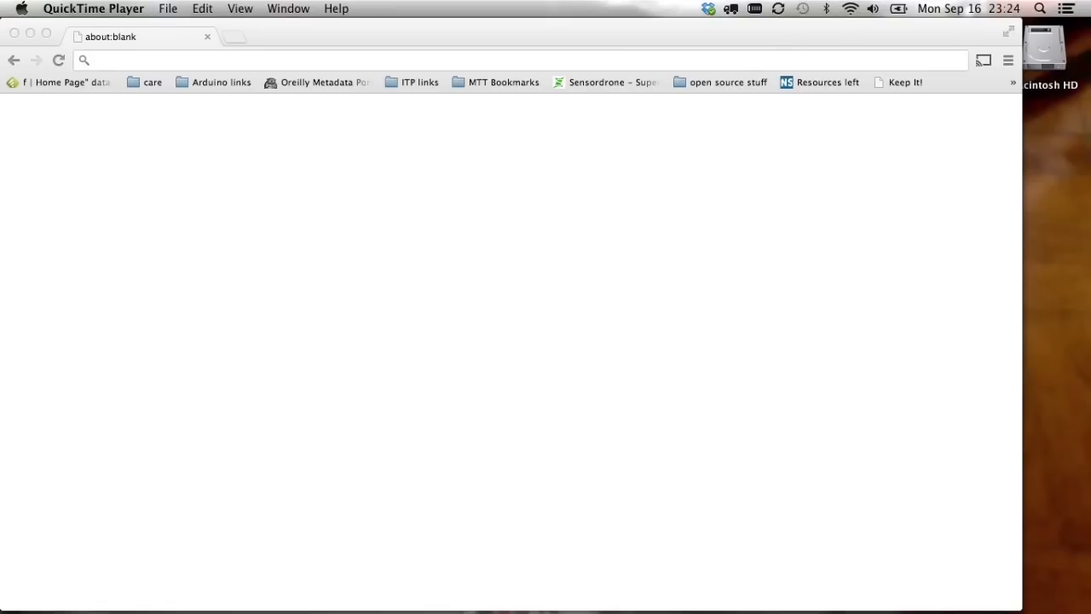
# Open the macOS Wi-Fi menu to list nearby networks, including the Arduino Yun network.
pyautogui.click(850, 9)
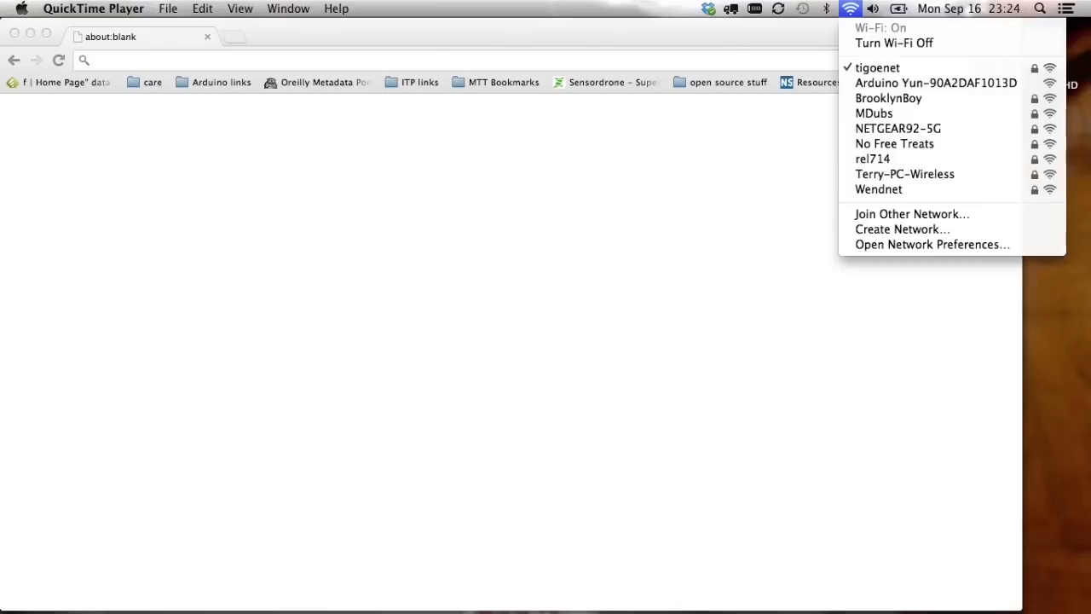
pyautogui.moveTo(936, 83)
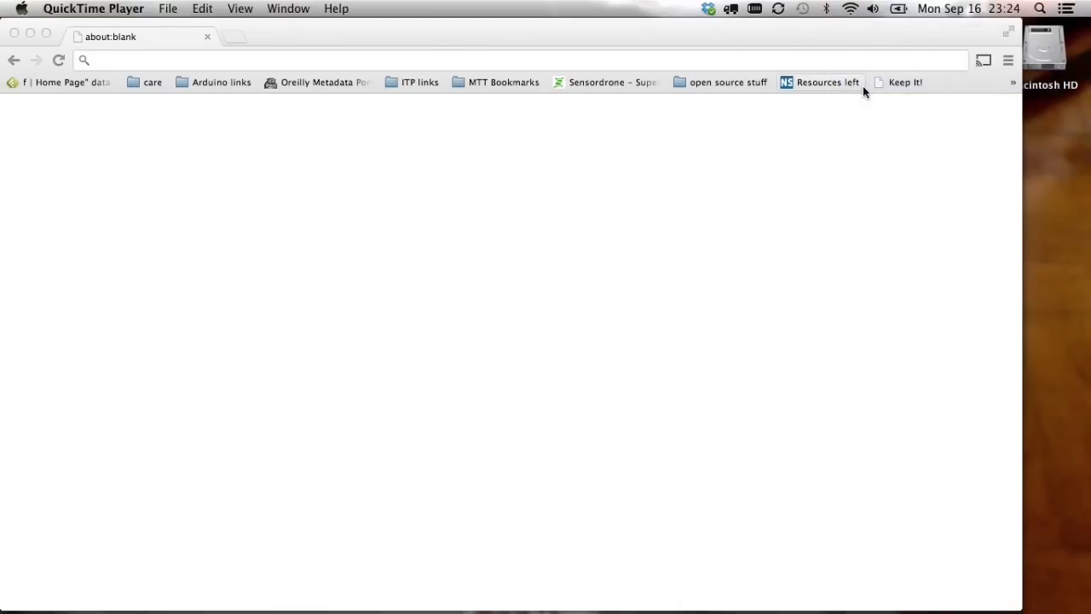
pyautogui.moveTo(625, 72)
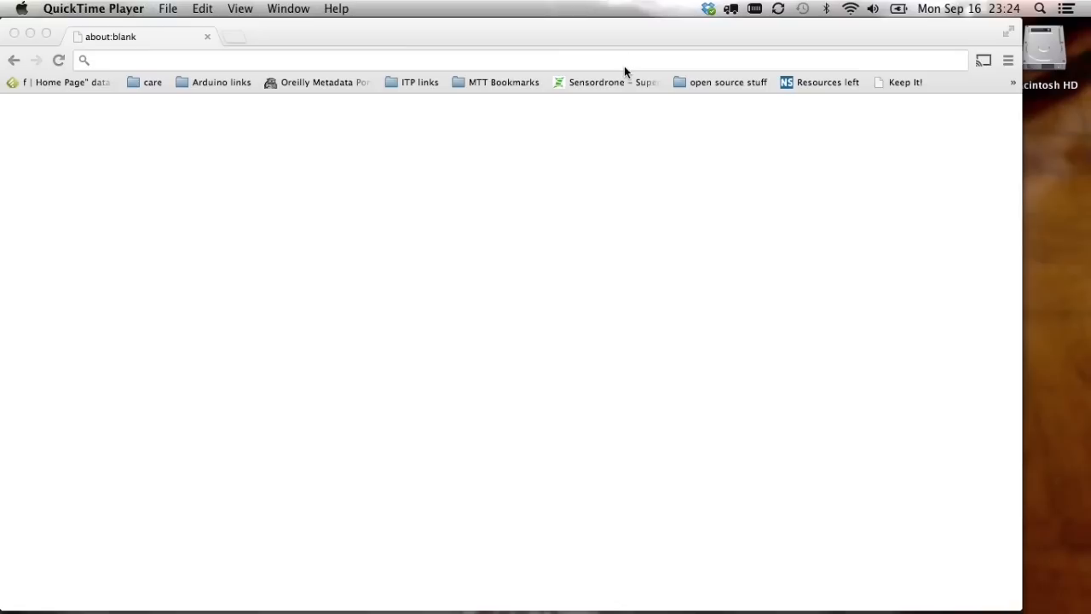
# Go to arduino.local/ and log in to the Yún web panel with its password.
pyautogui.write('arduino.local/')
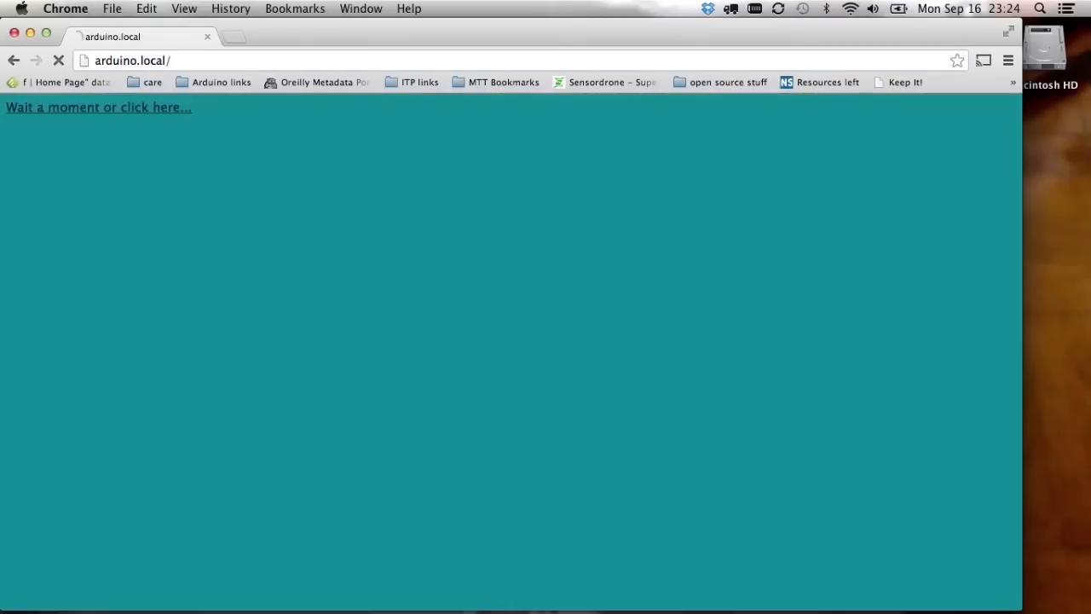
pyautogui.click(98, 106)
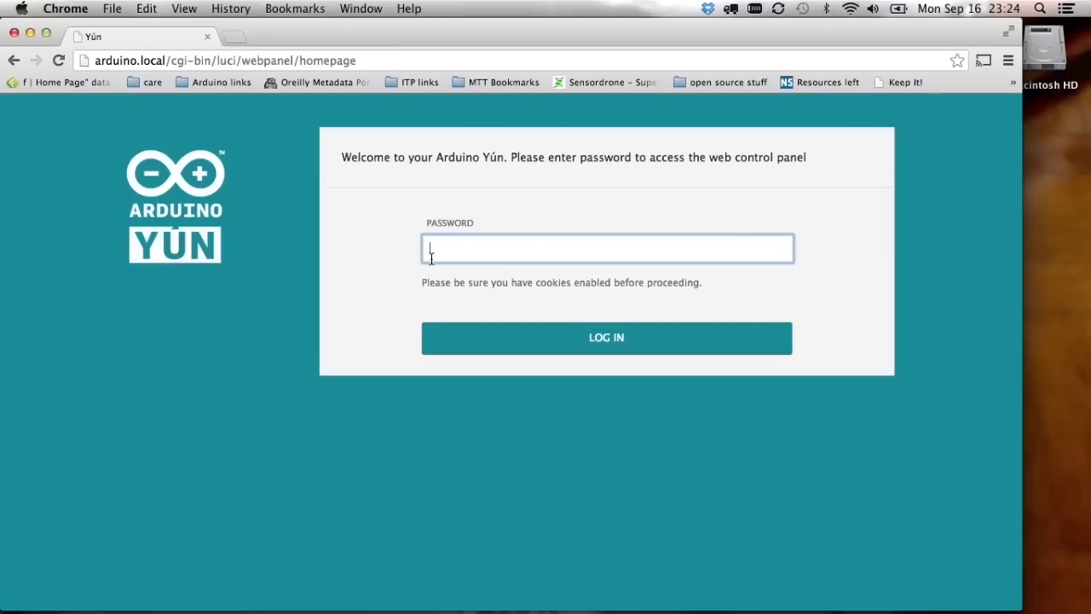
pyautogui.moveTo(273, 286)
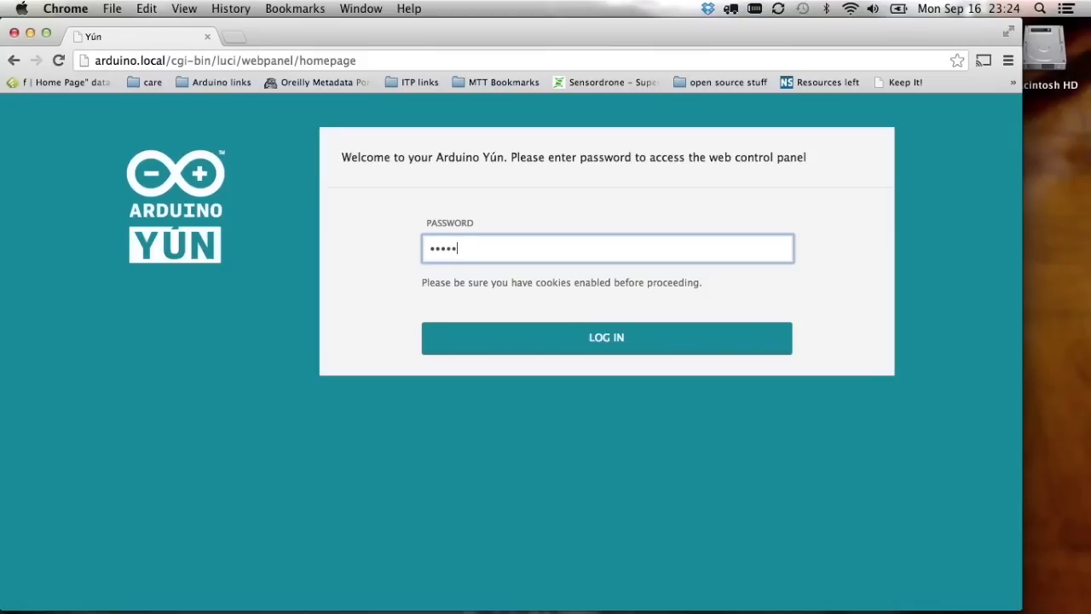
pyautogui.click(606, 337)
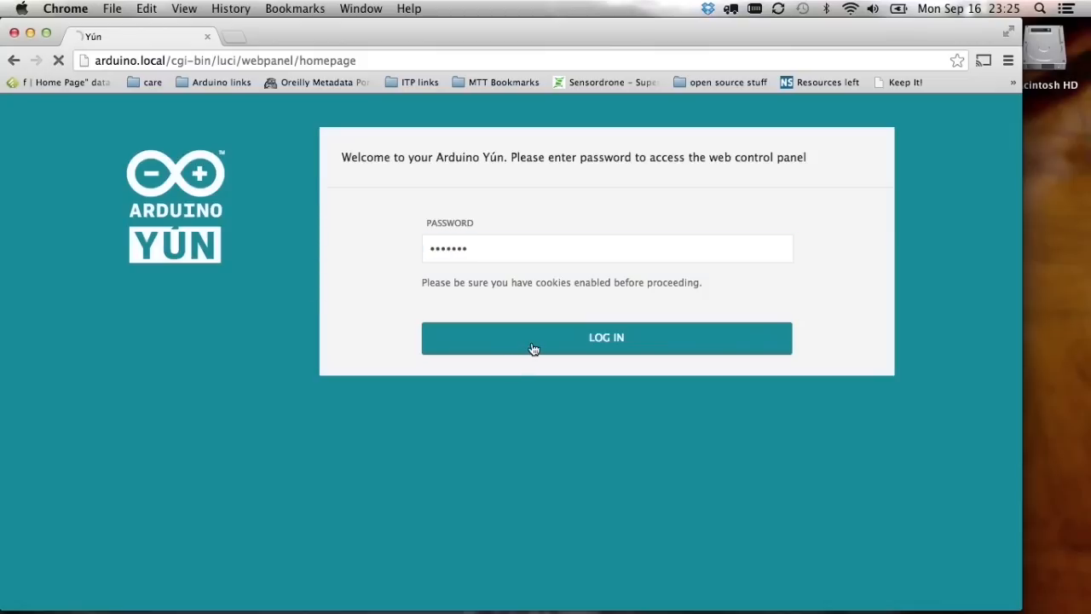
pyautogui.click(606, 337)
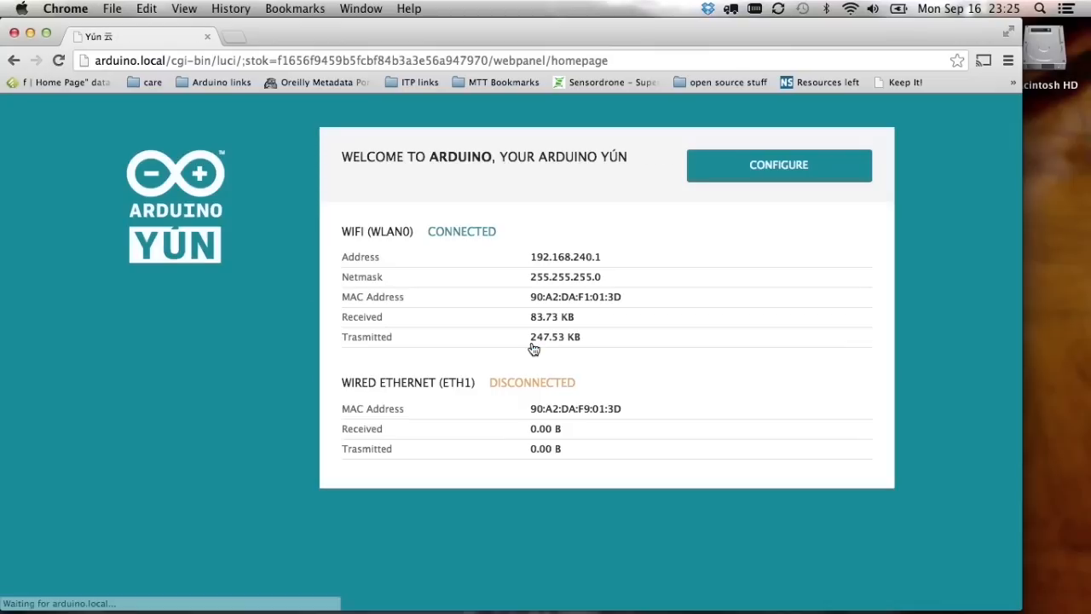
pyautogui.moveTo(401, 335)
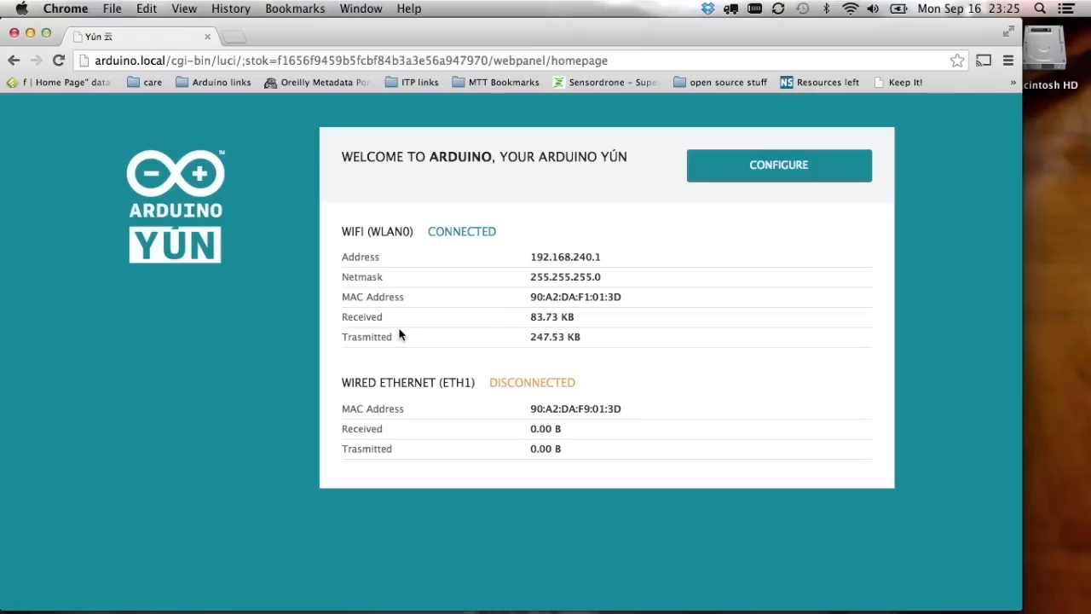
pyautogui.moveTo(367, 230)
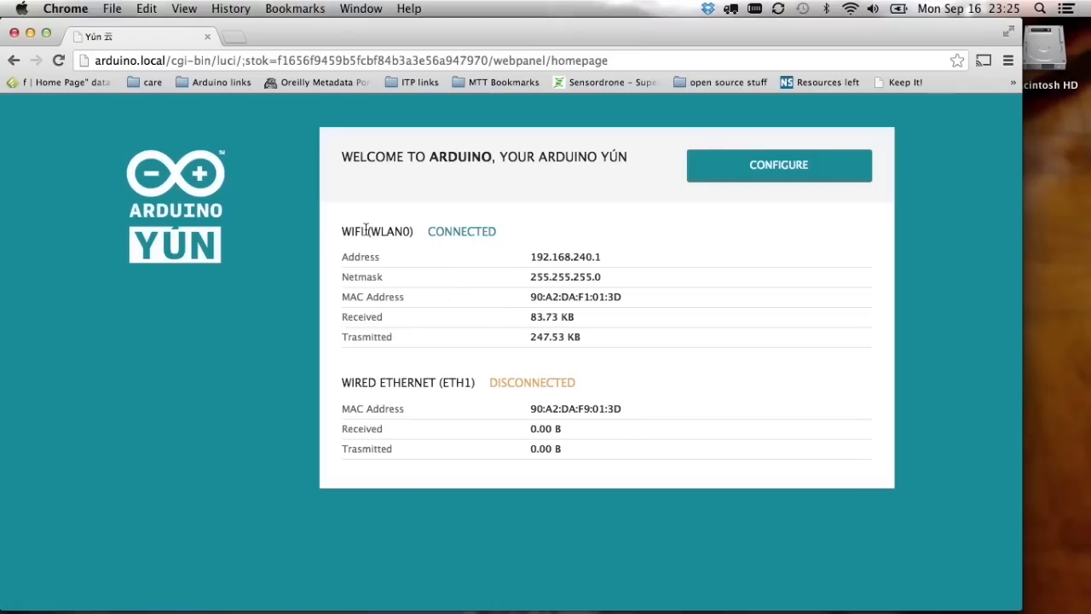
pyautogui.moveTo(510, 312)
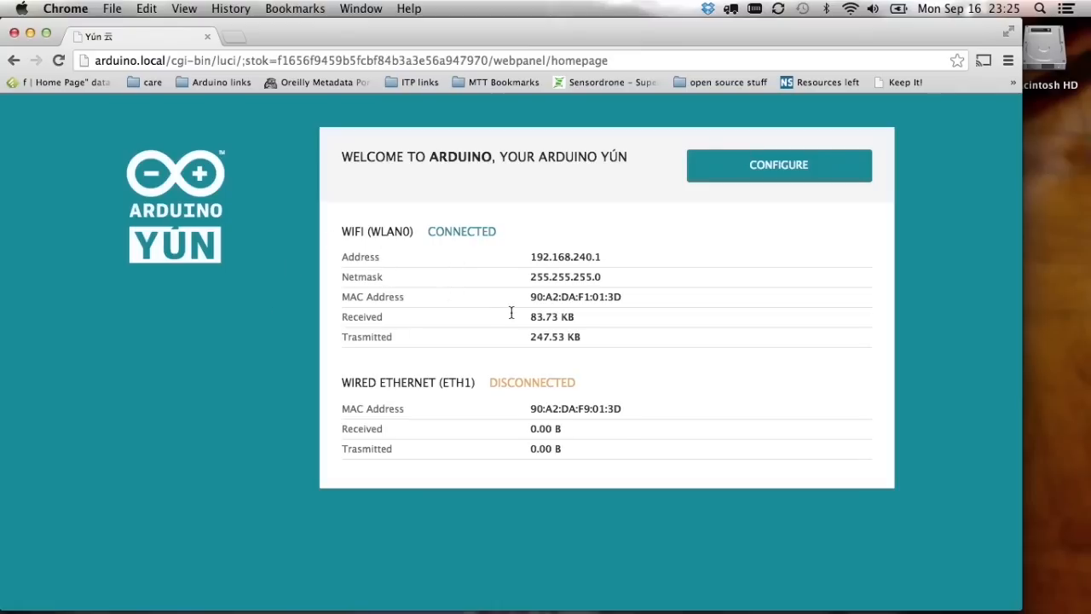
pyautogui.moveTo(576, 409)
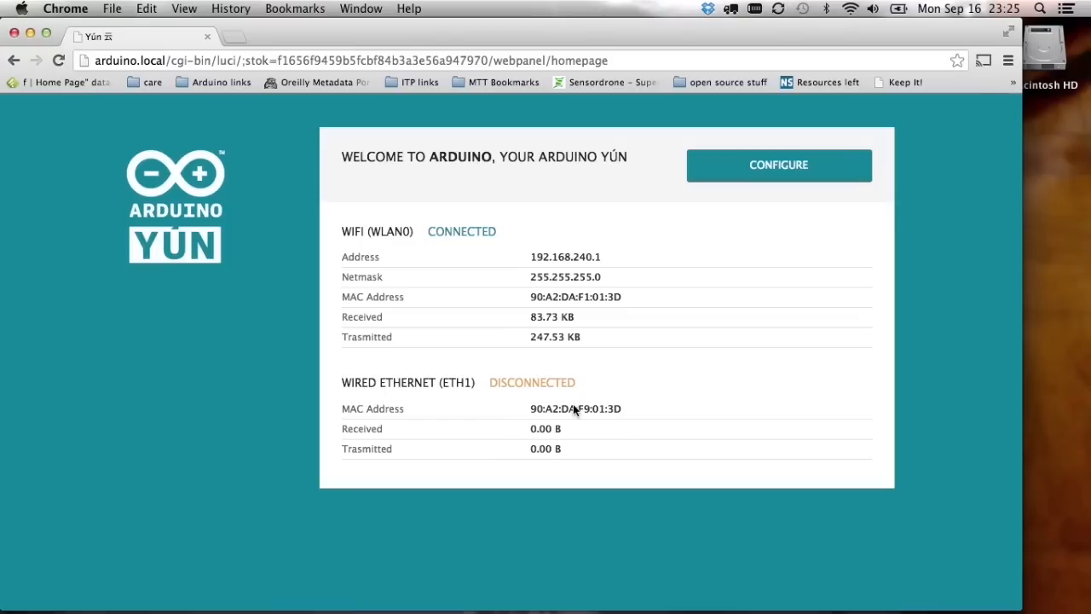
pyautogui.moveTo(754, 166)
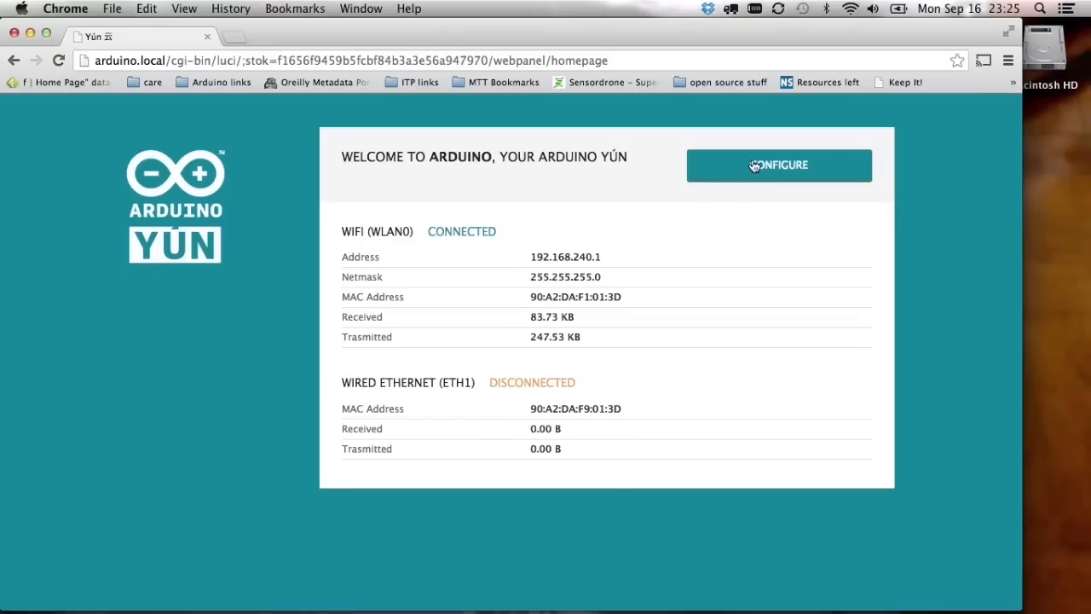
# Rename the board to myYun and enter a new board password.
pyautogui.click(778, 164)
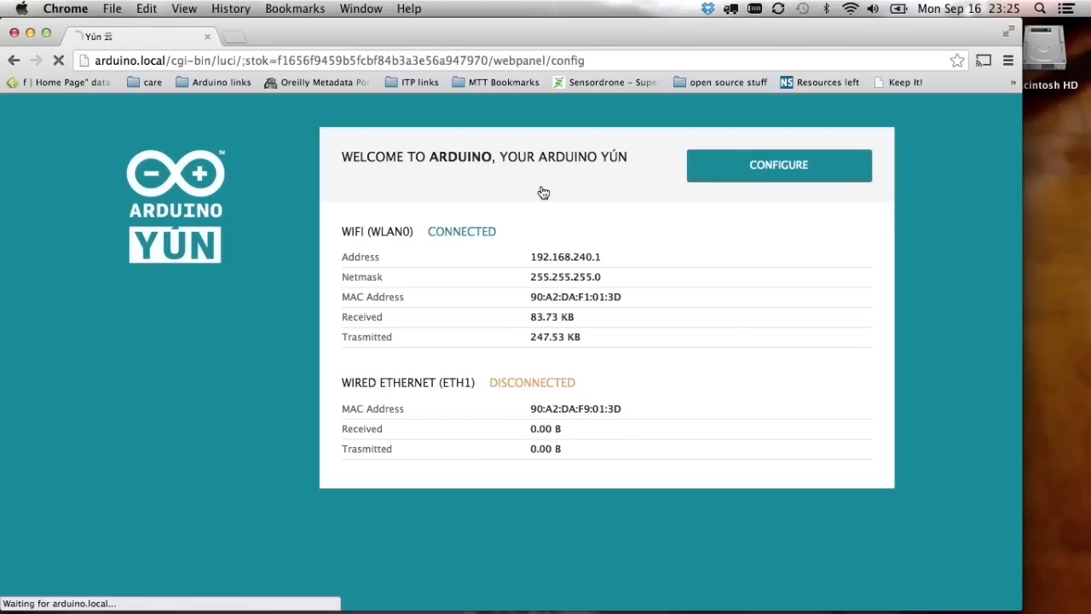
pyautogui.click(778, 165)
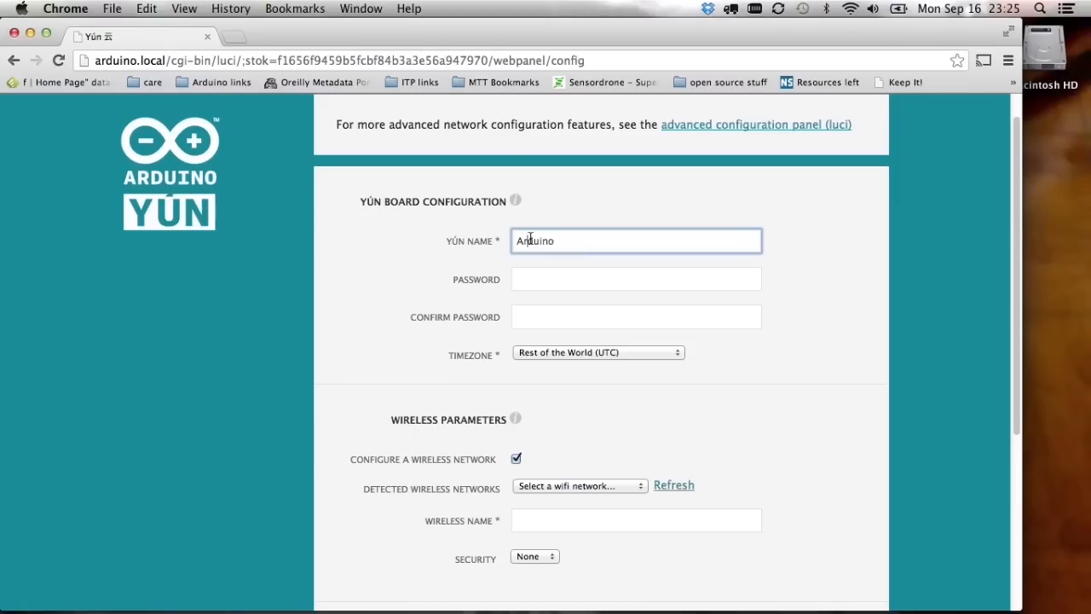
pyautogui.write('my')
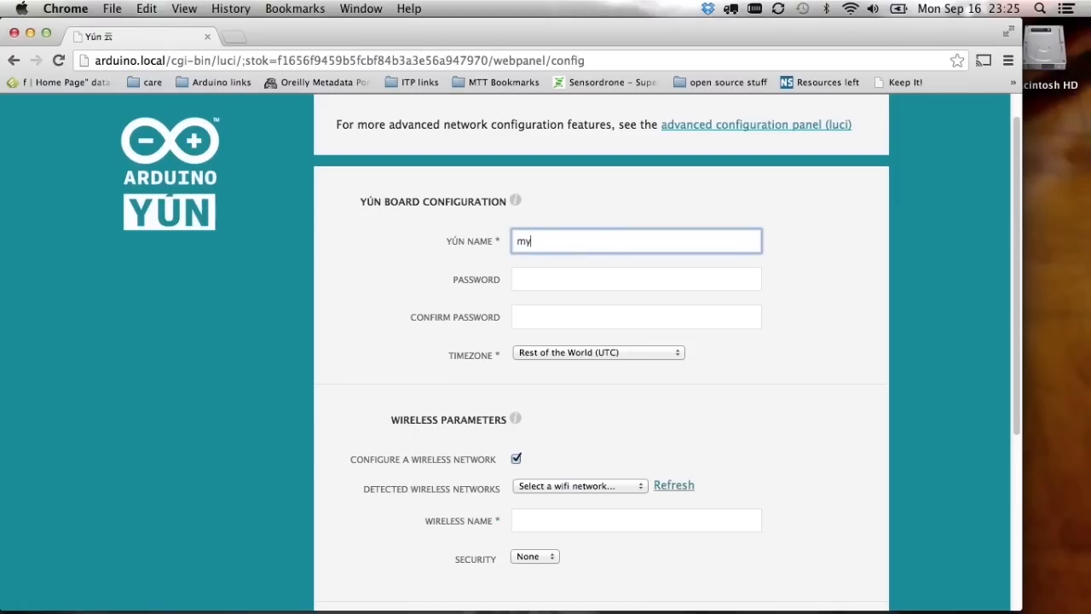
pyautogui.write('Yun')
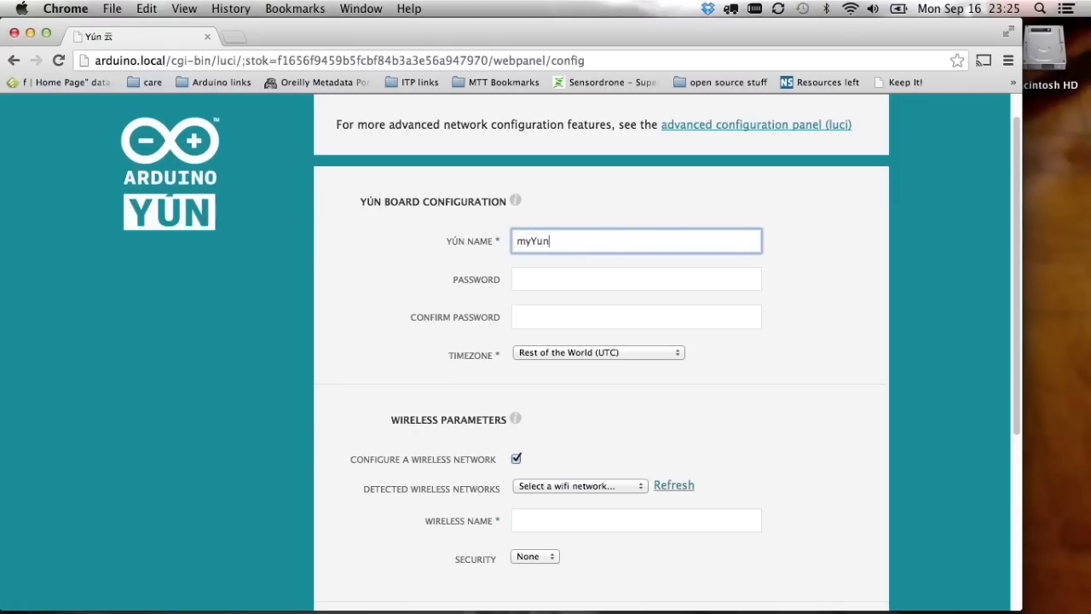
pyautogui.click(635, 279)
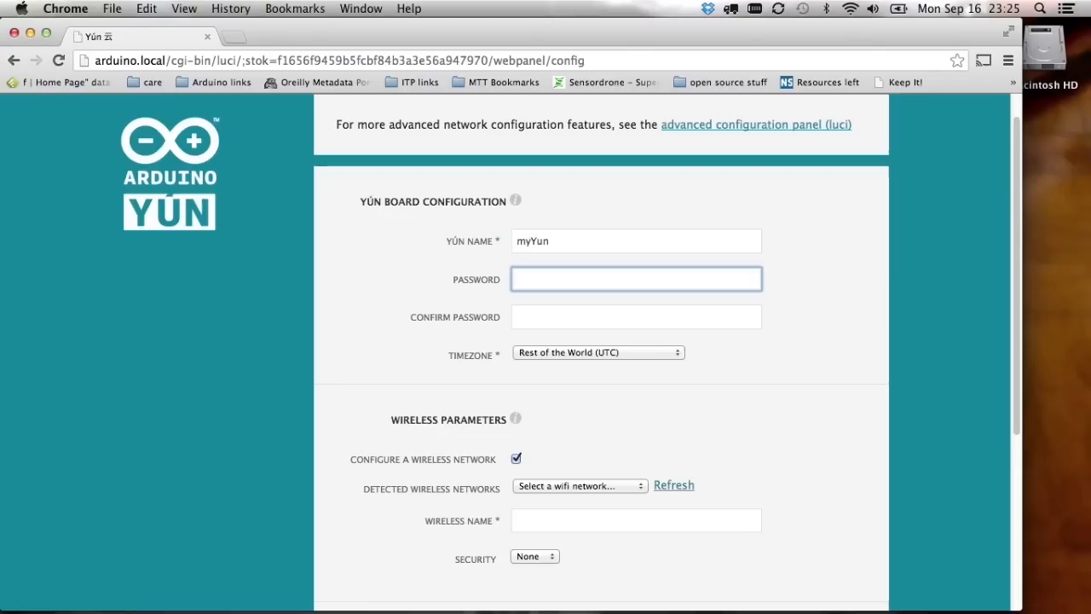
pyautogui.write('•')
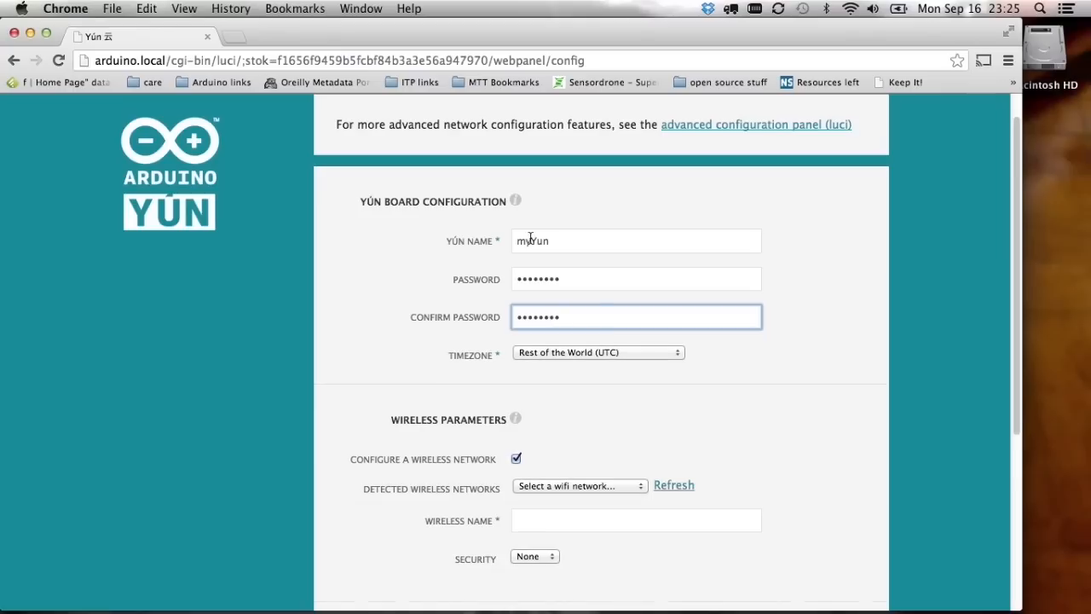
# Scroll the timezone dropdown to select America/New York.
pyautogui.click(598, 352)
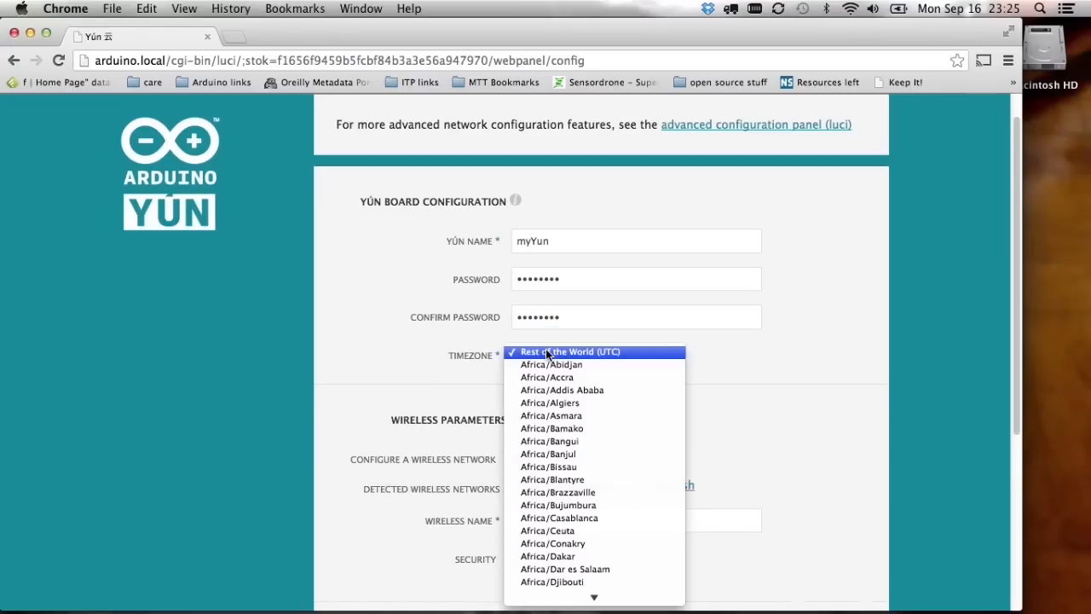
pyautogui.scroll(-3)
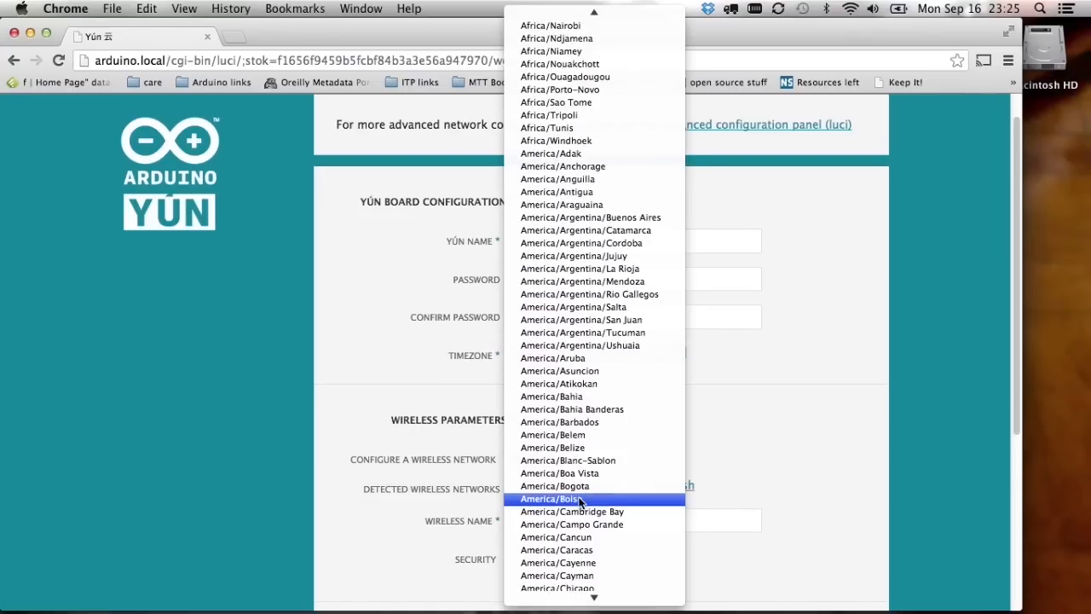
pyautogui.scroll(-3)
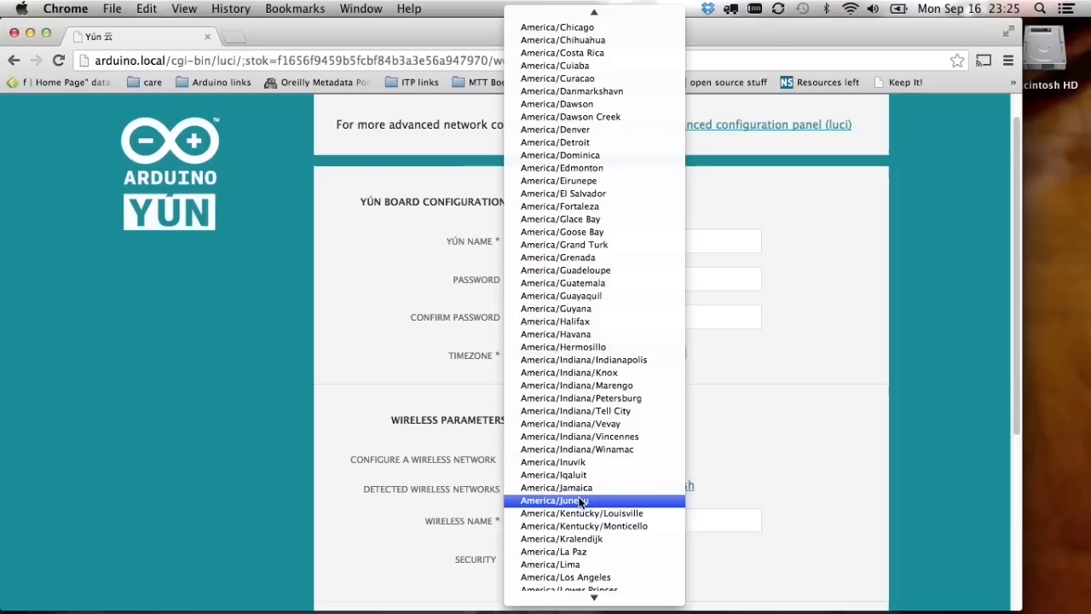
pyautogui.scroll(-3)
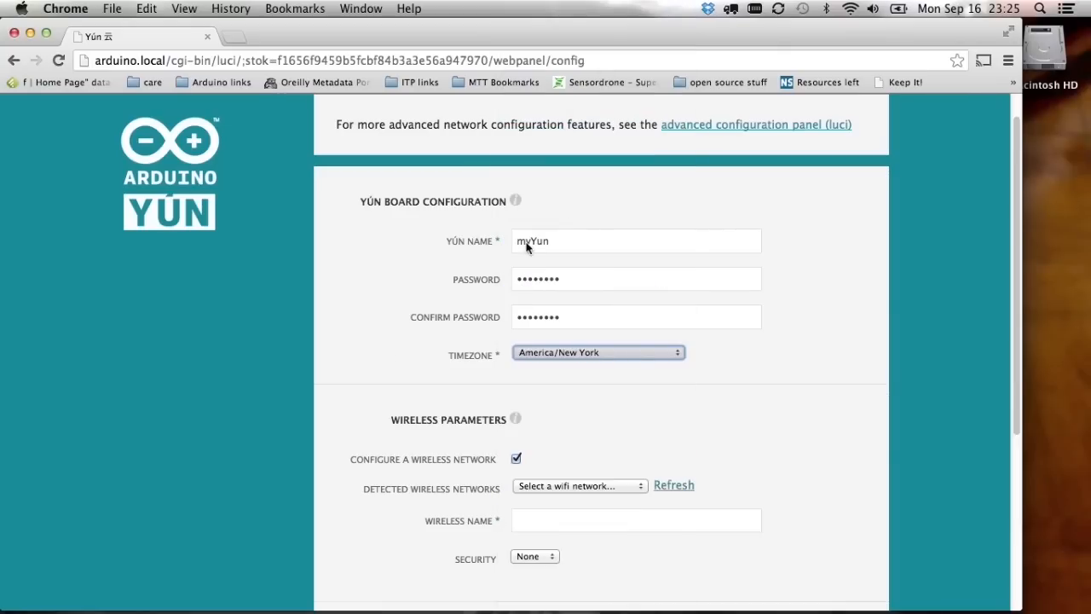
pyautogui.scroll(-3)
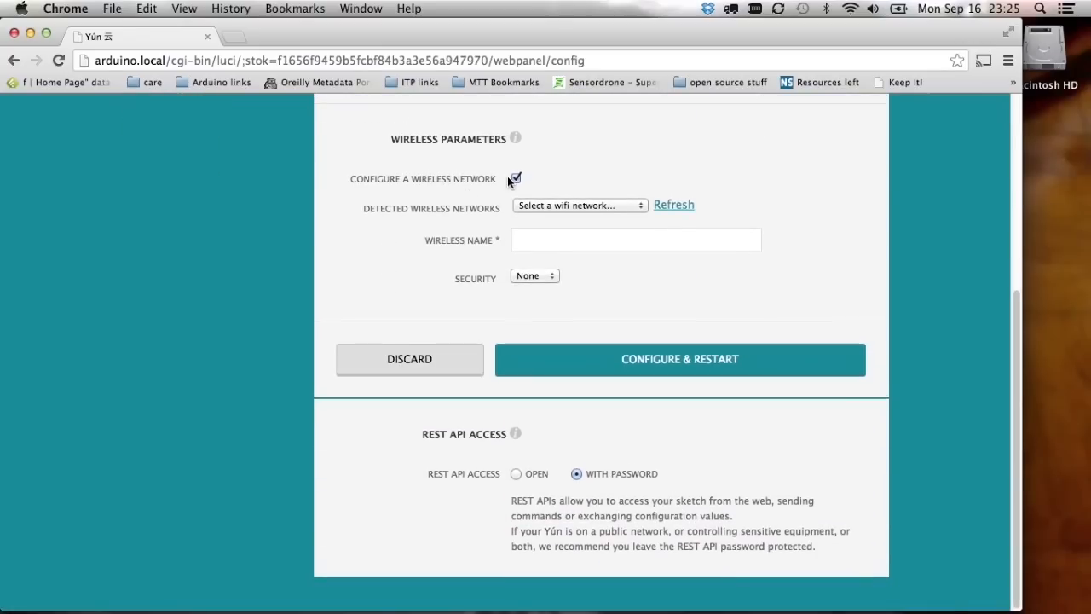
pyautogui.moveTo(570, 211)
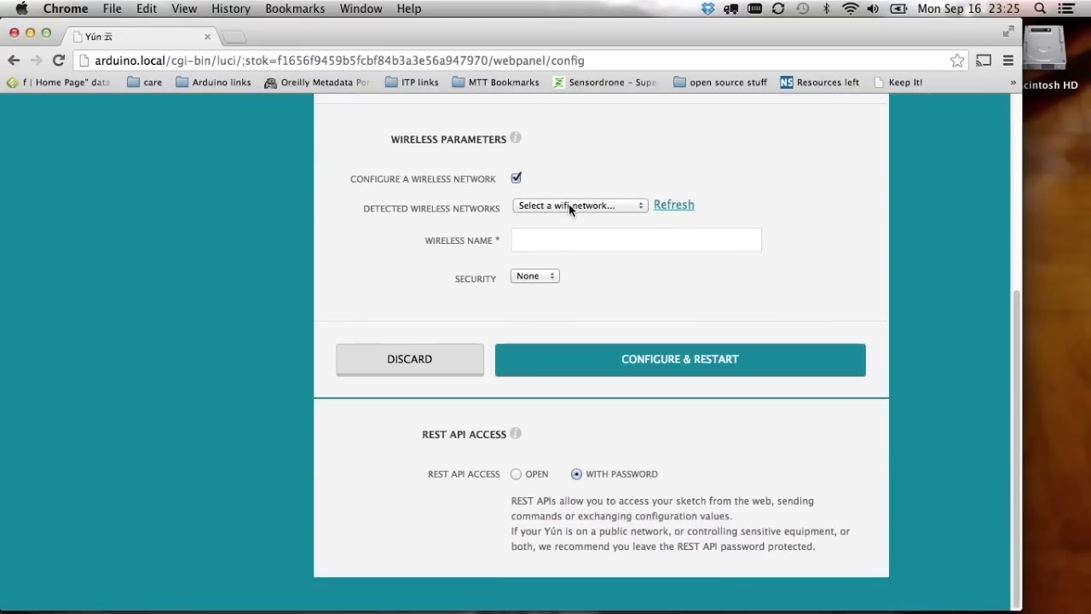
# Select tigoenet (WPA2) under Wireless Parameters and focus its password field.
pyautogui.click(579, 205)
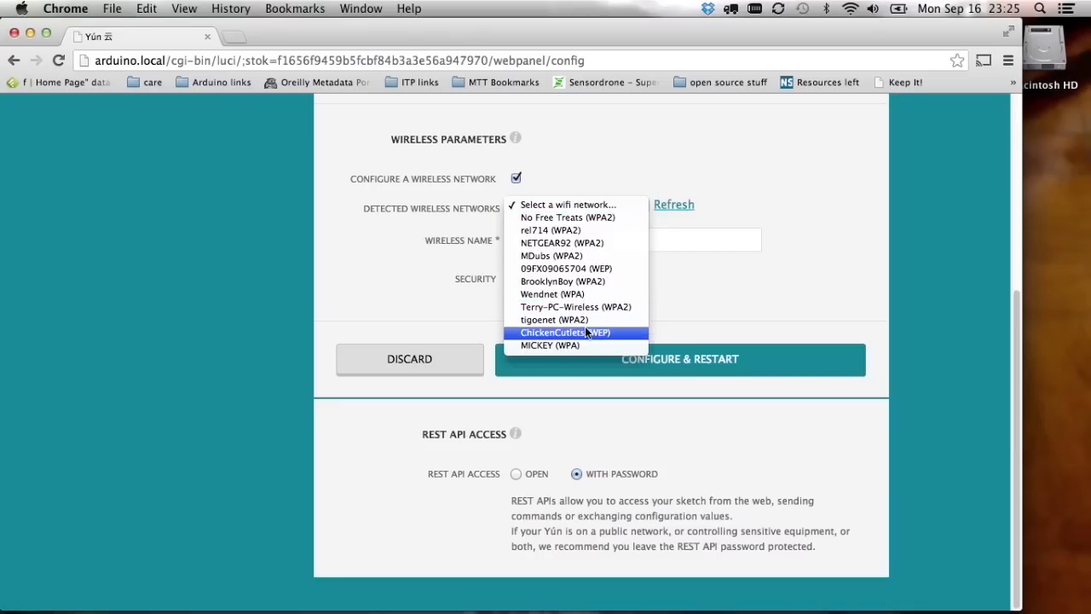
pyautogui.click(579, 204)
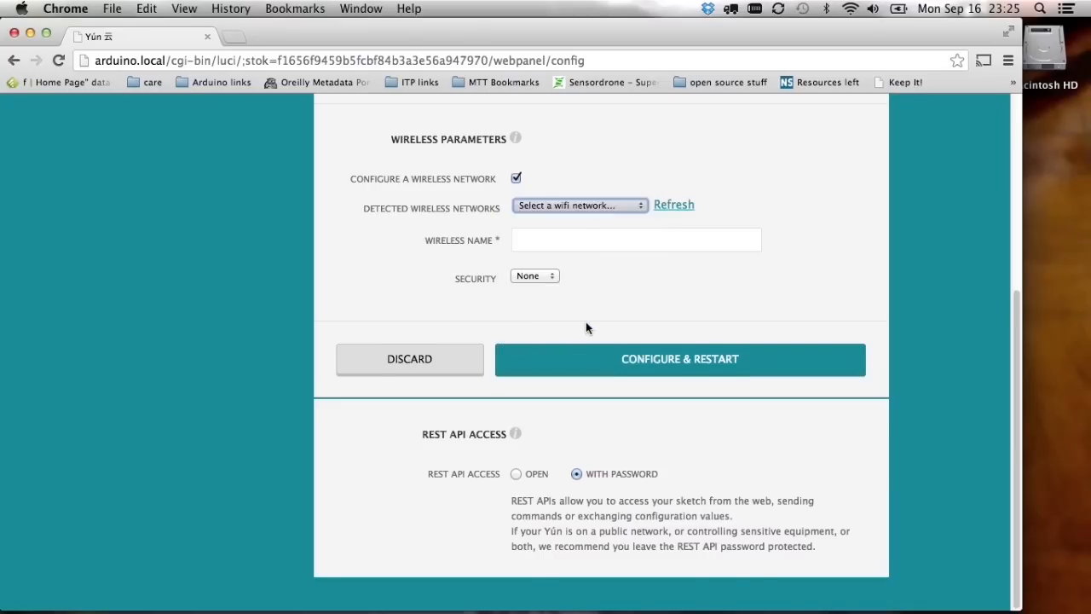
pyautogui.click(580, 205)
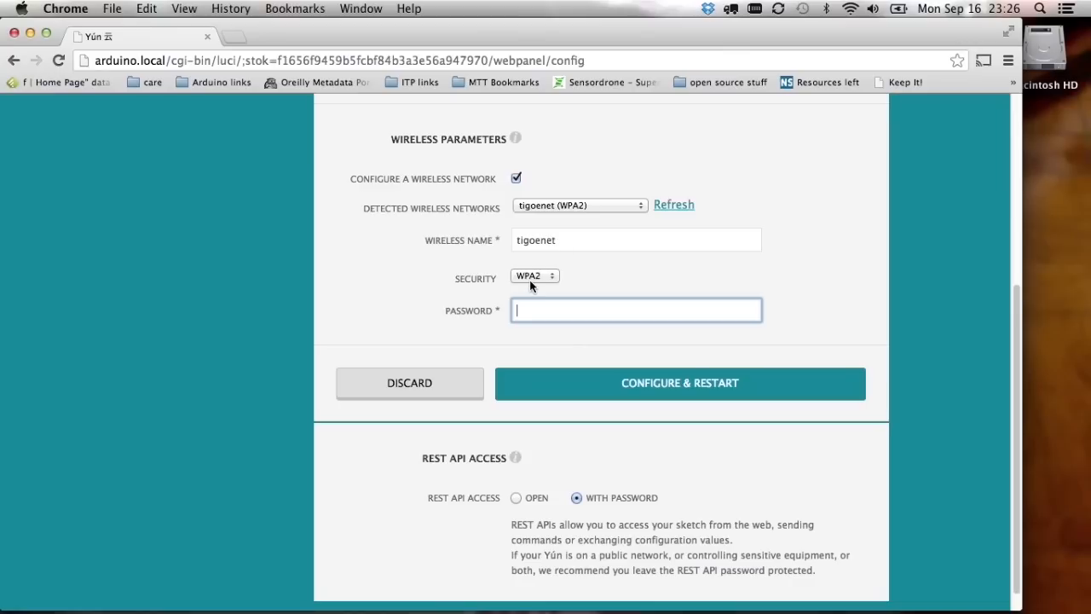
pyautogui.moveTo(542, 316)
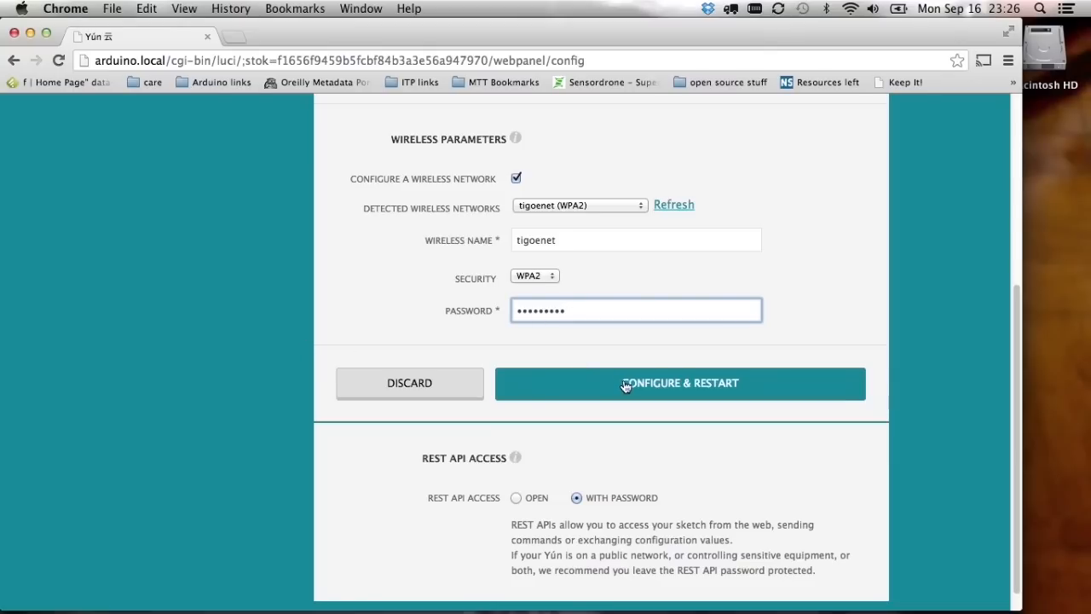
# Save the tigoenet settings with Configure & Restart and wait for the Yún to restart.
pyautogui.click(680, 383)
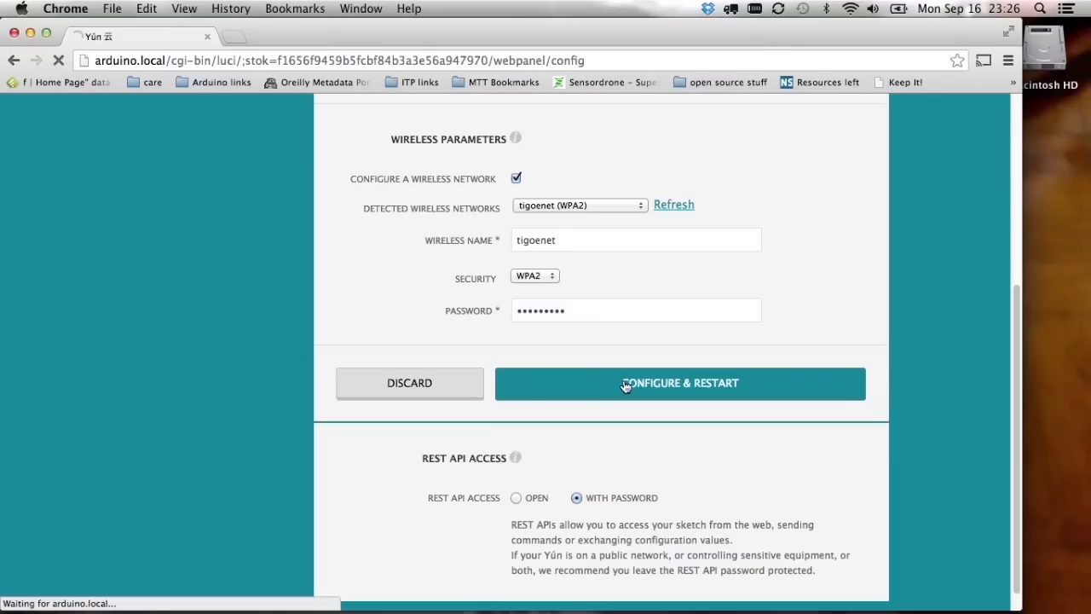
pyautogui.click(679, 382)
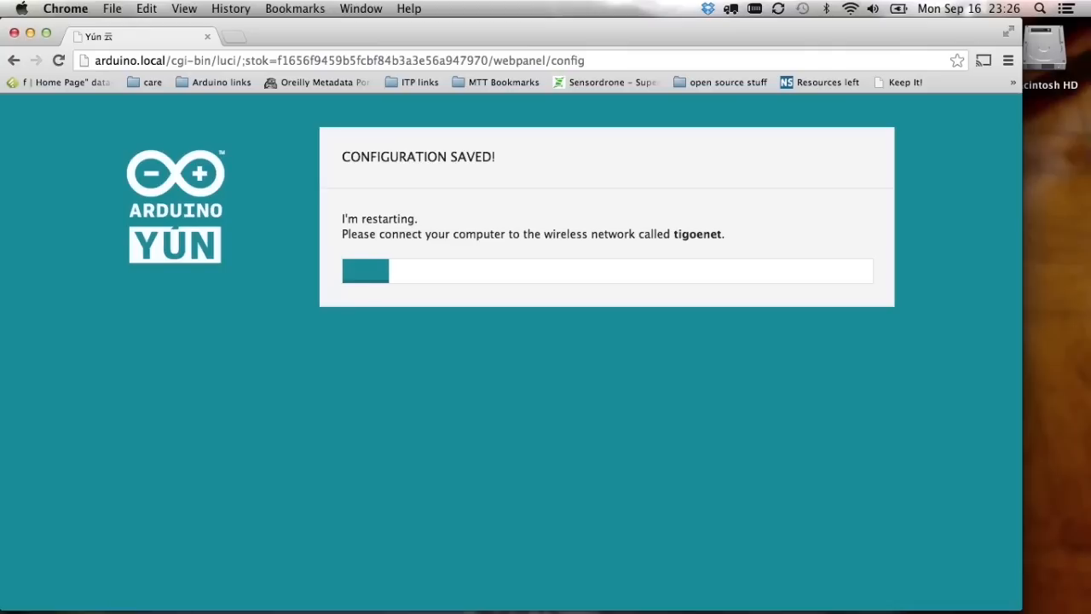
pyautogui.click(849, 8)
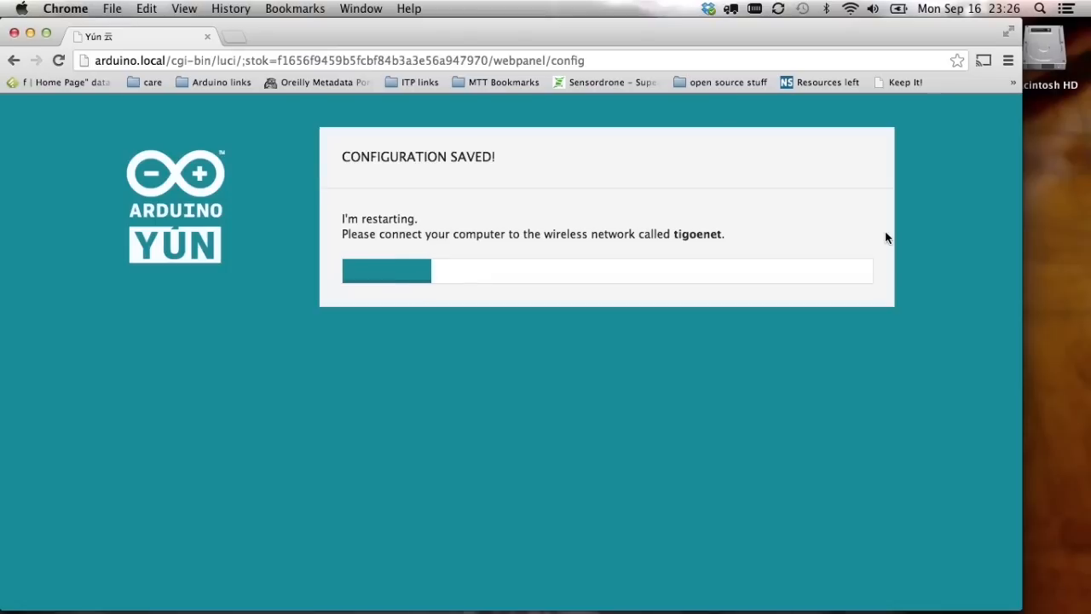
pyautogui.moveTo(729, 262)
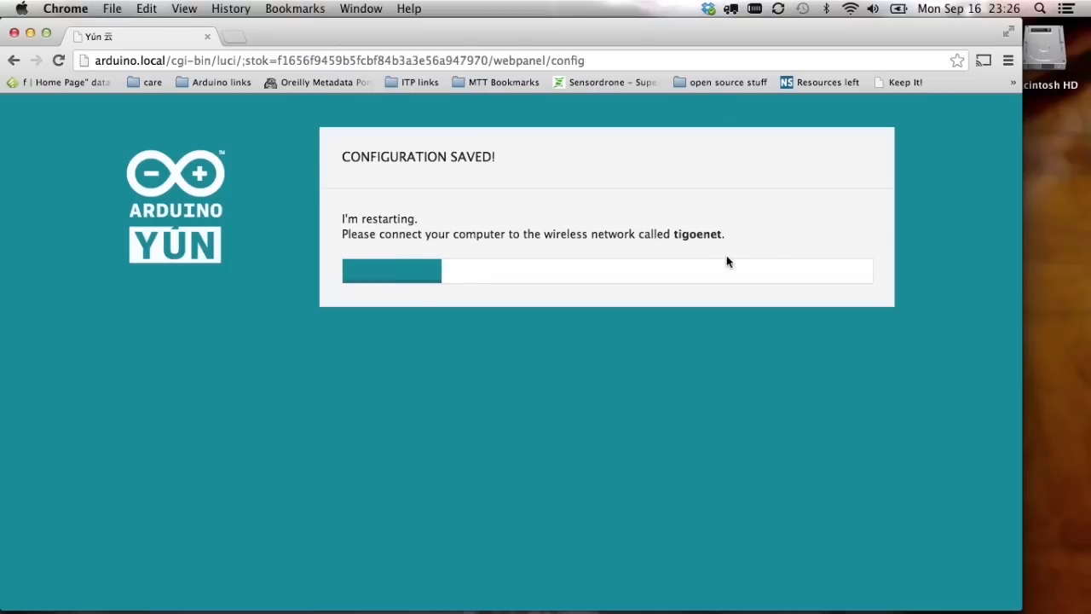
pyautogui.moveTo(660, 264)
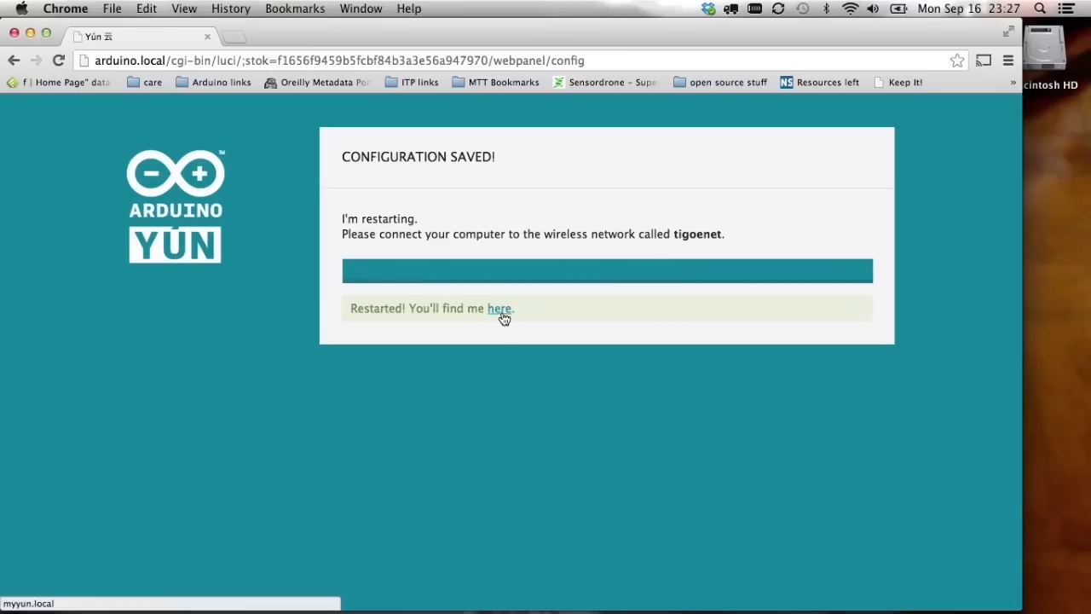
pyautogui.click(500, 308)
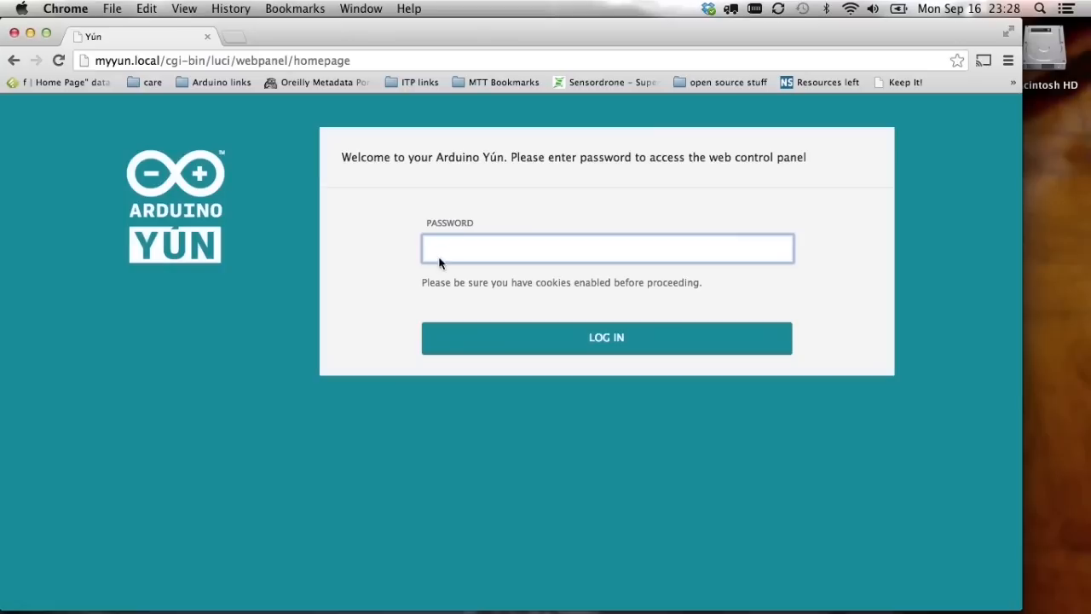
pyautogui.moveTo(407, 264)
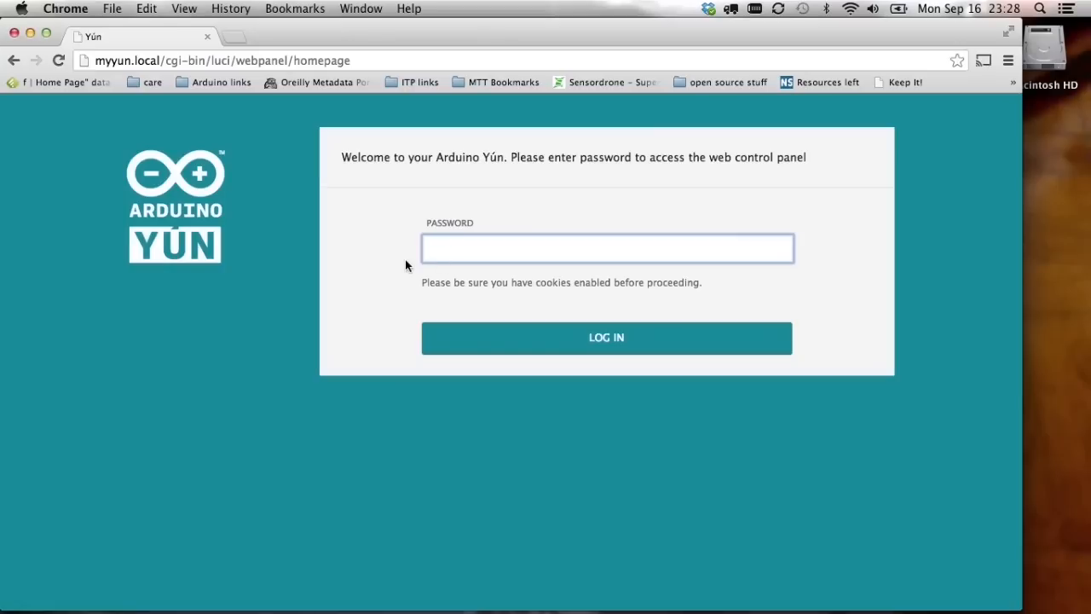
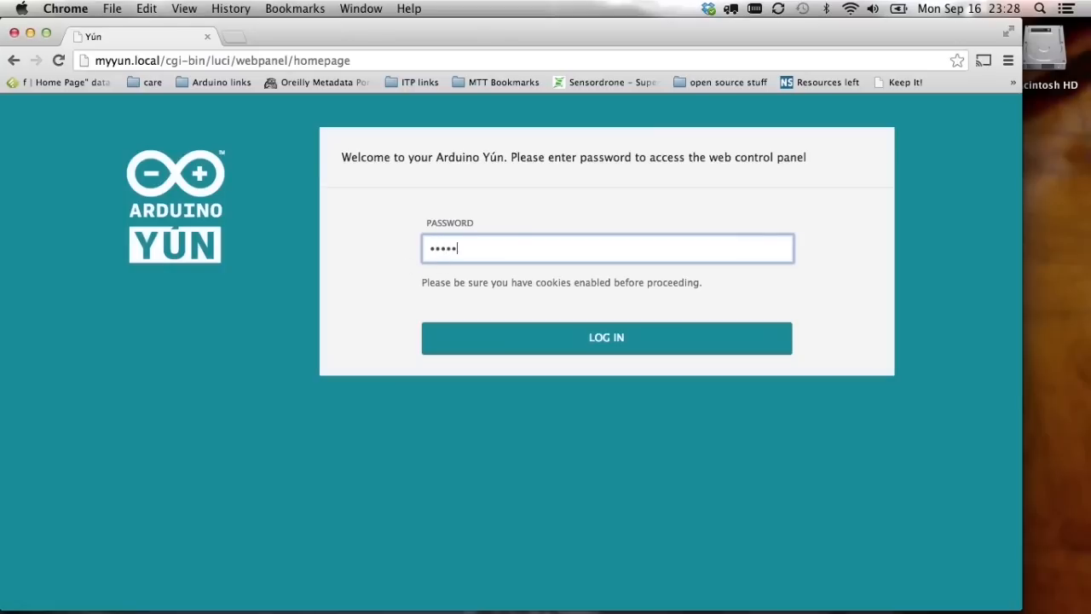
pyautogui.click(606, 338)
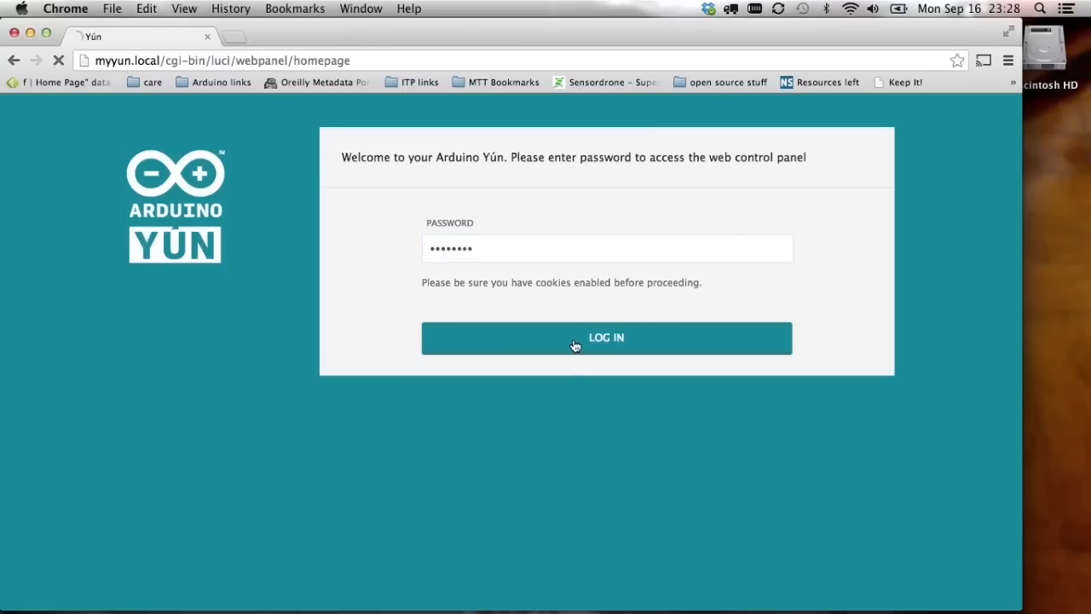
pyautogui.click(606, 338)
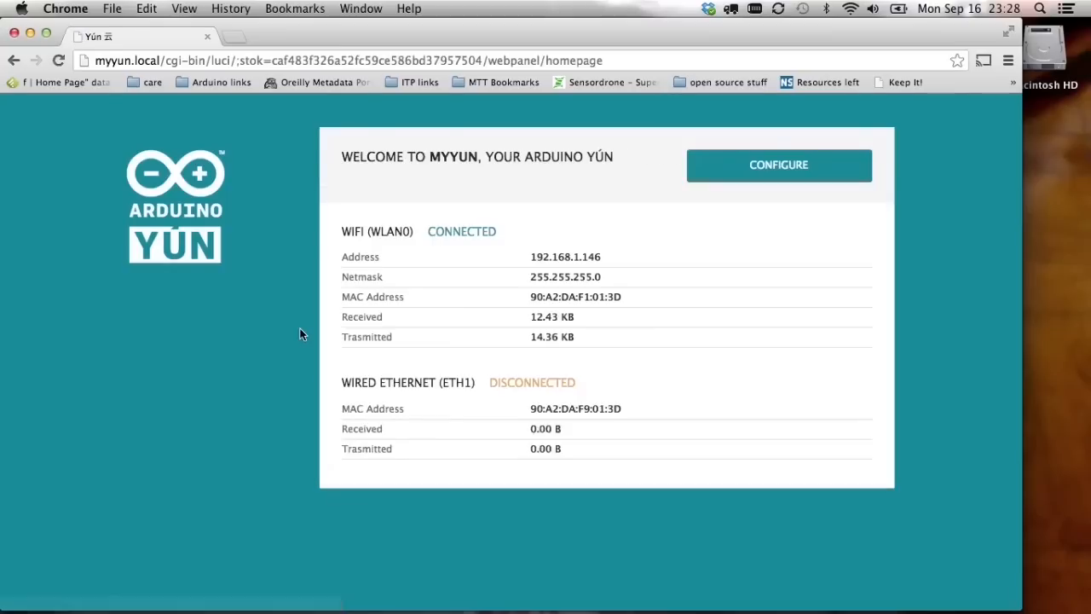
pyautogui.moveTo(452, 275)
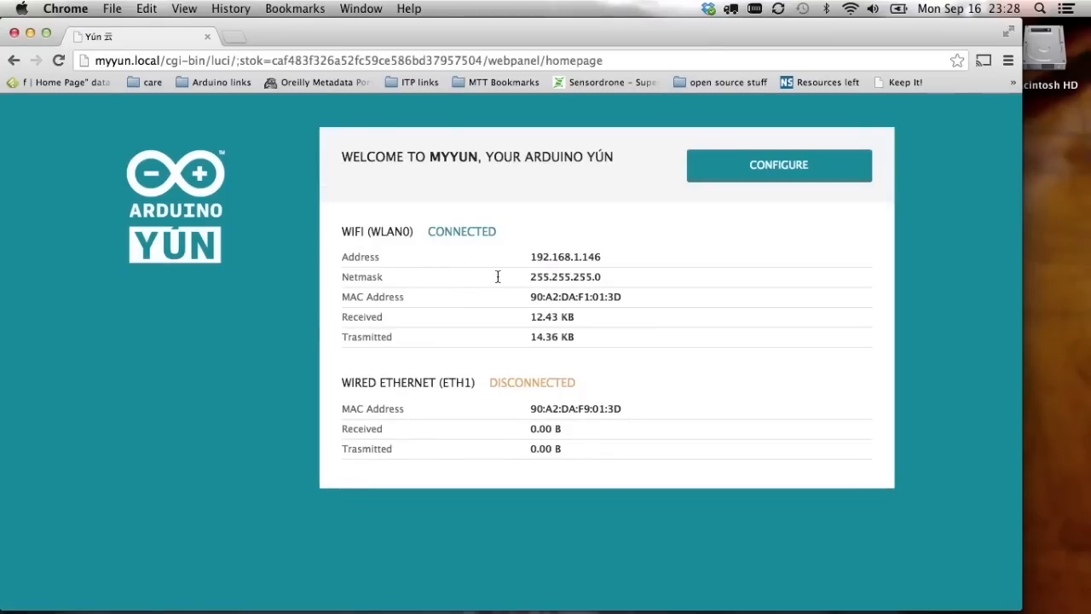
pyautogui.moveTo(537, 269)
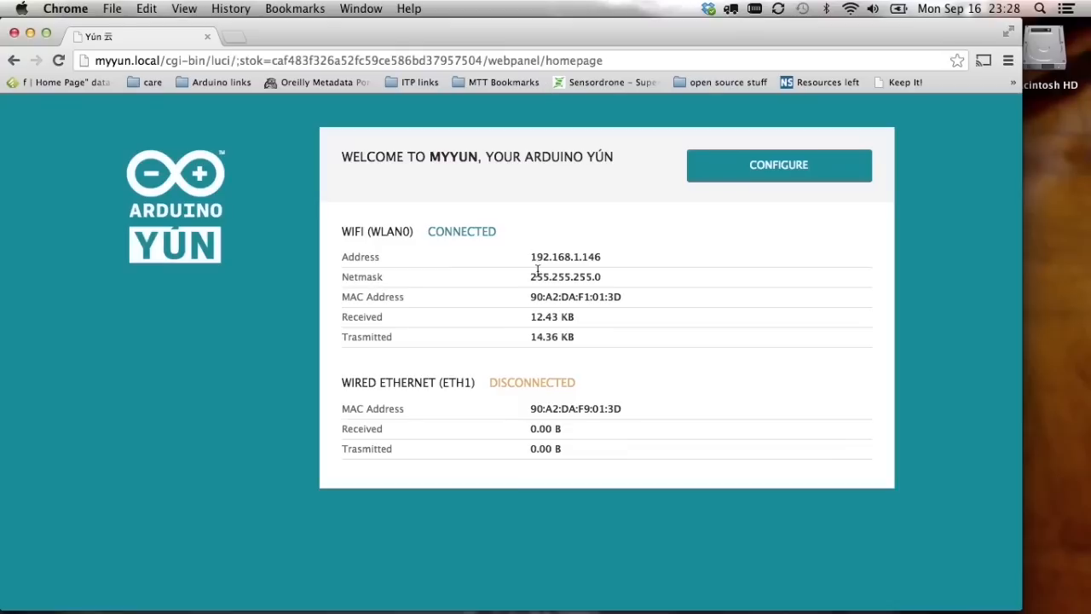
pyautogui.moveTo(509, 332)
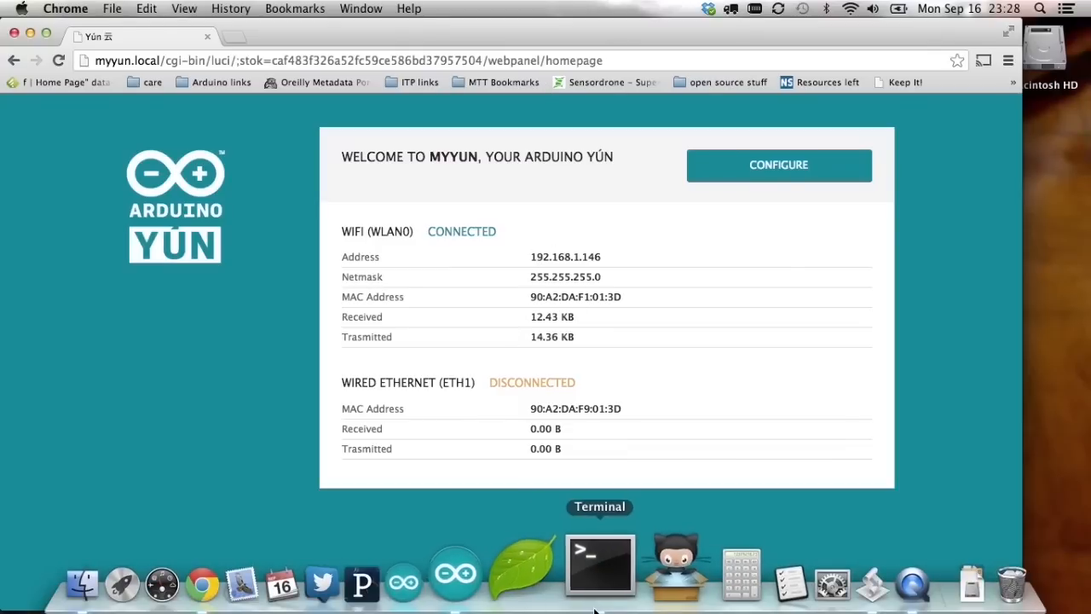
pyautogui.click(434, 567)
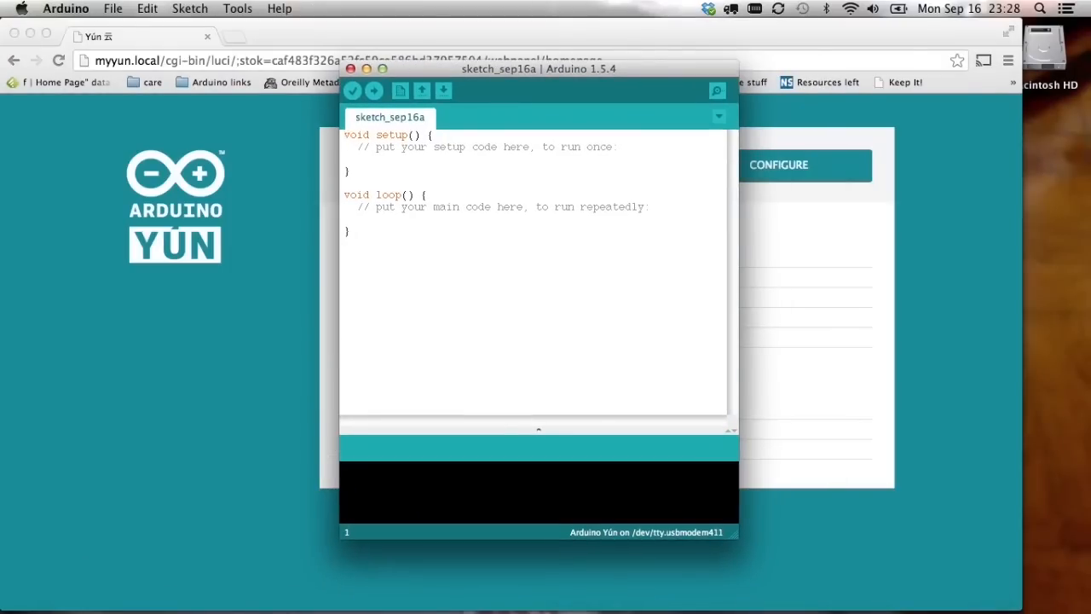
# Open the File menu's example sketches to reach Bridge > WiFiStatus.
pyautogui.click(113, 8)
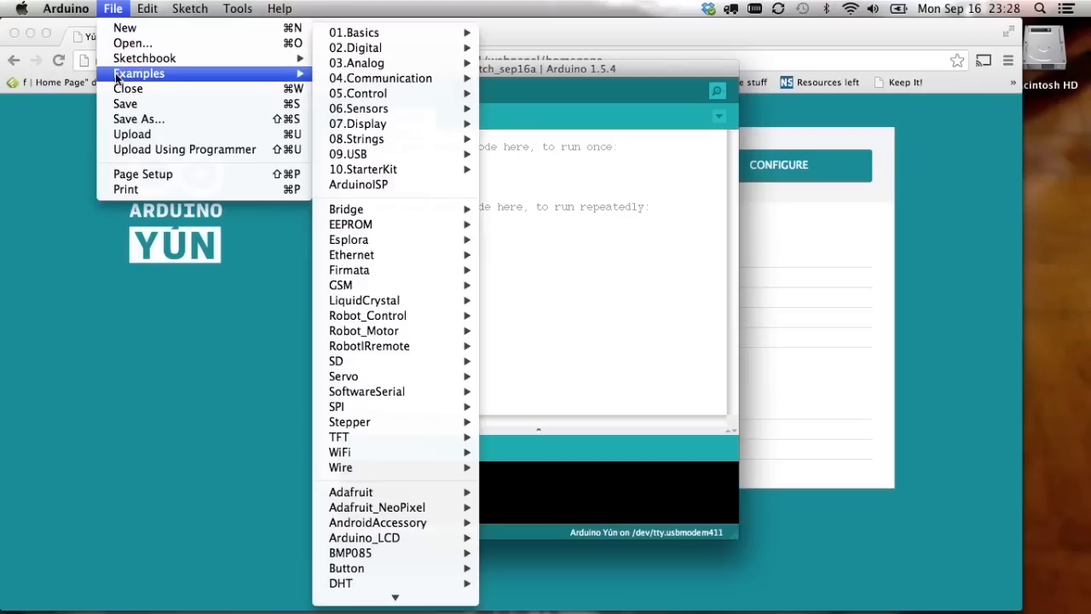
pyautogui.moveTo(346, 209)
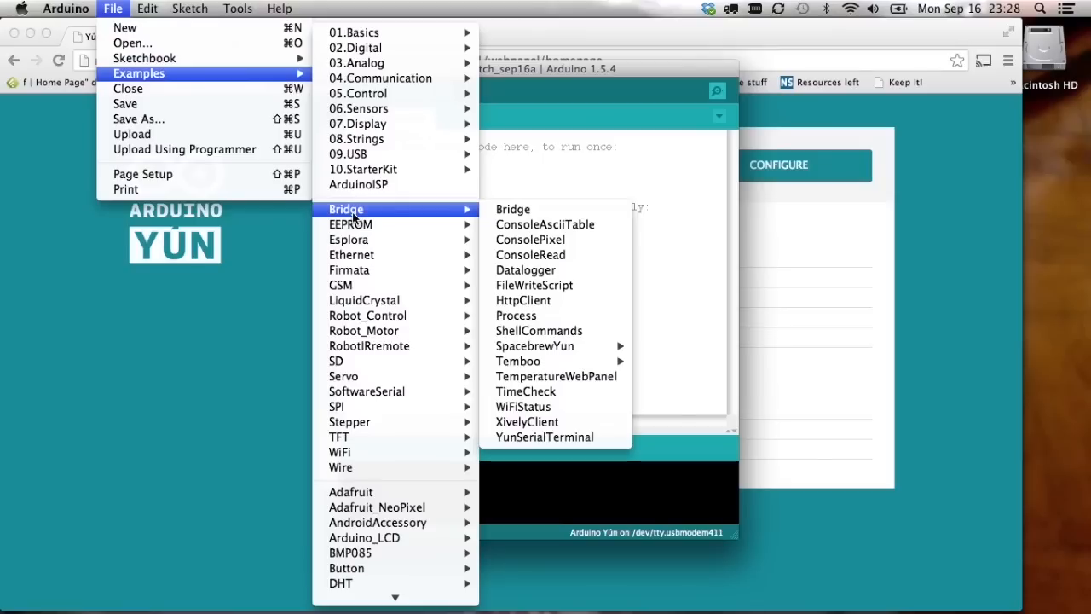
pyautogui.moveTo(483, 213)
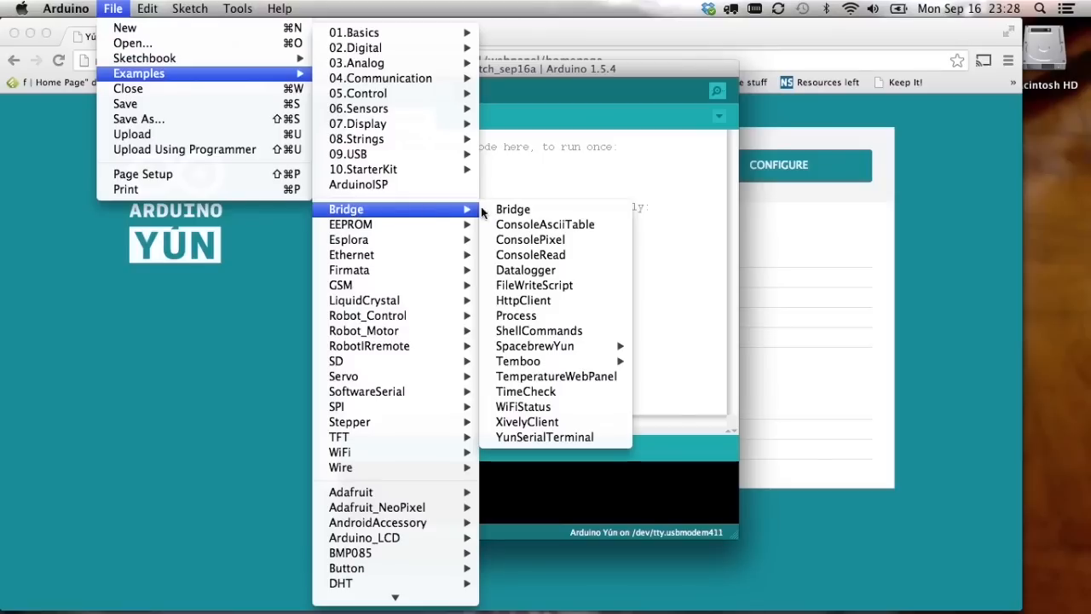
pyautogui.moveTo(522, 406)
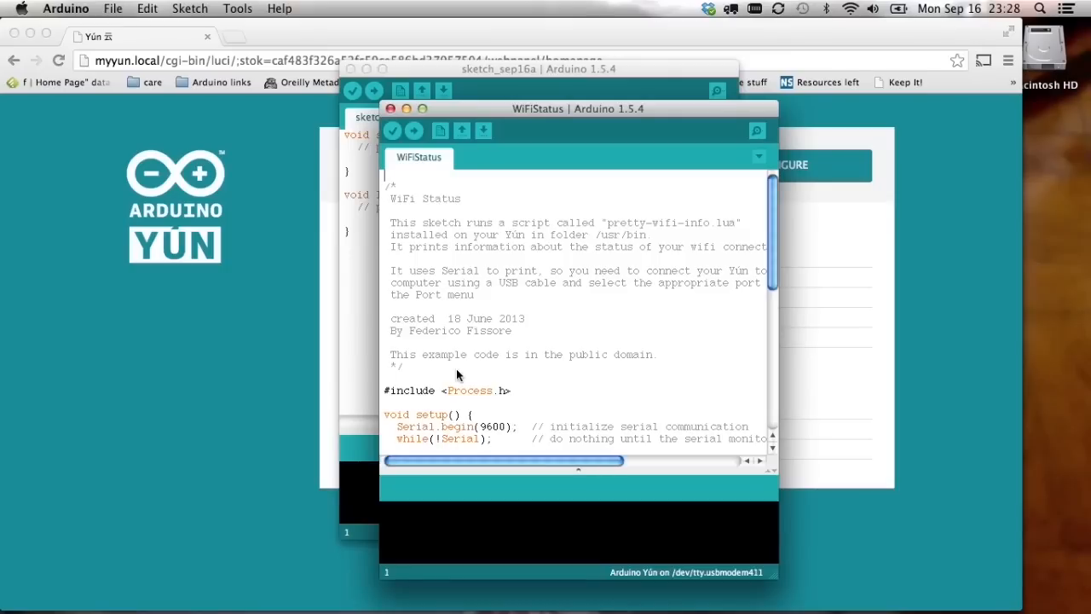
pyautogui.moveTo(695, 292)
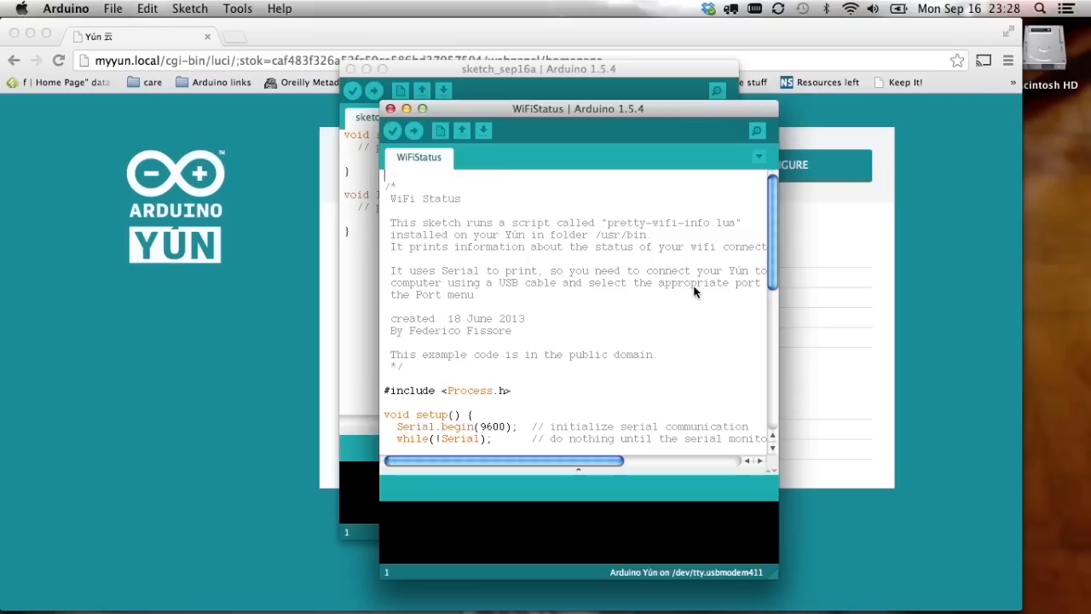
pyautogui.scroll(-3)
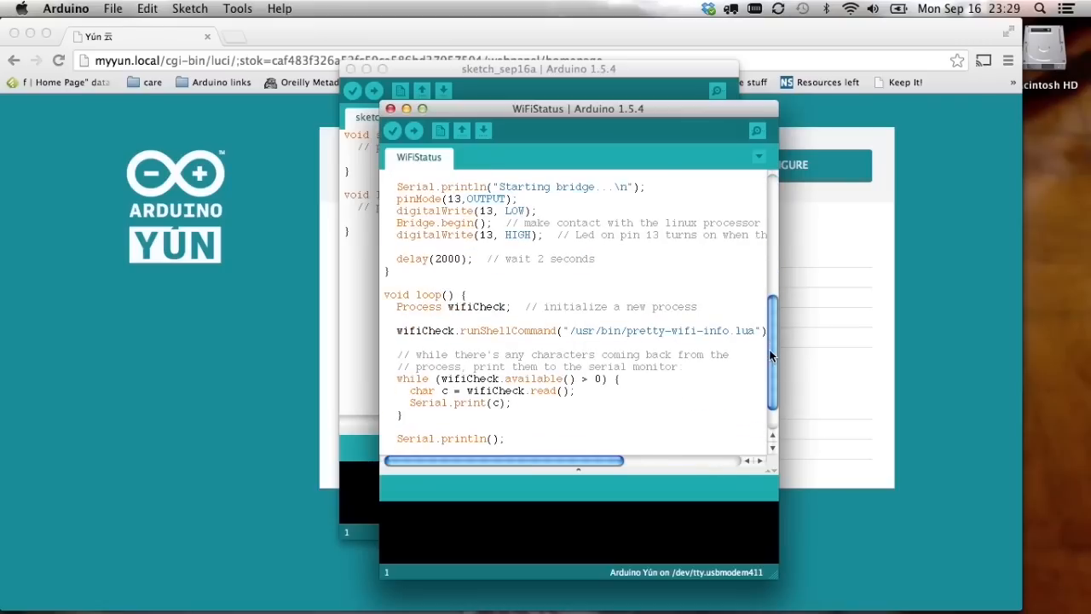
pyautogui.scroll(3)
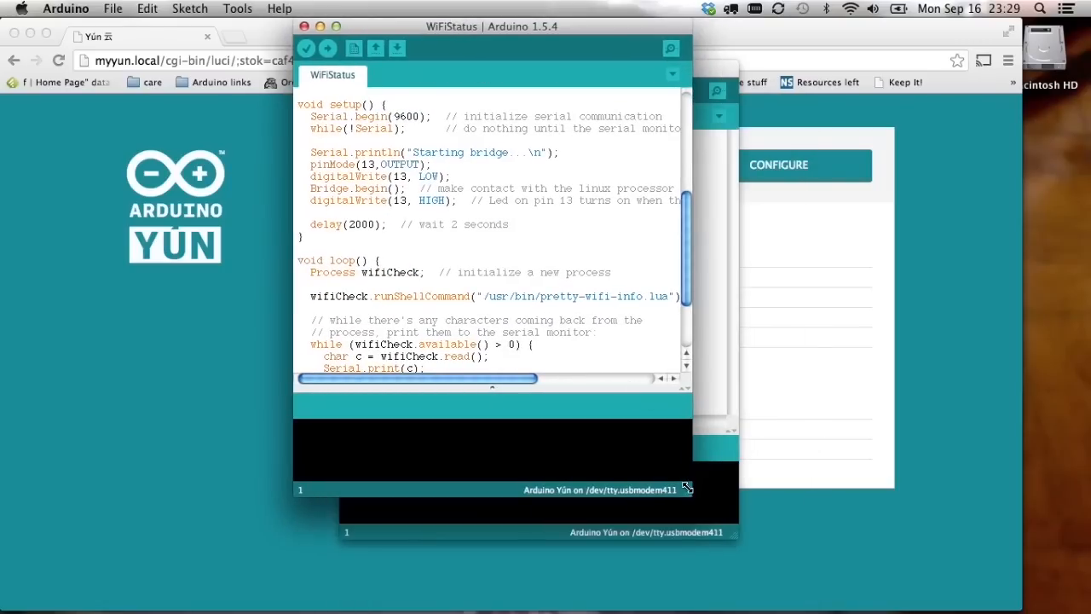
pyautogui.moveTo(688, 488); pyautogui.dragTo(878, 593)
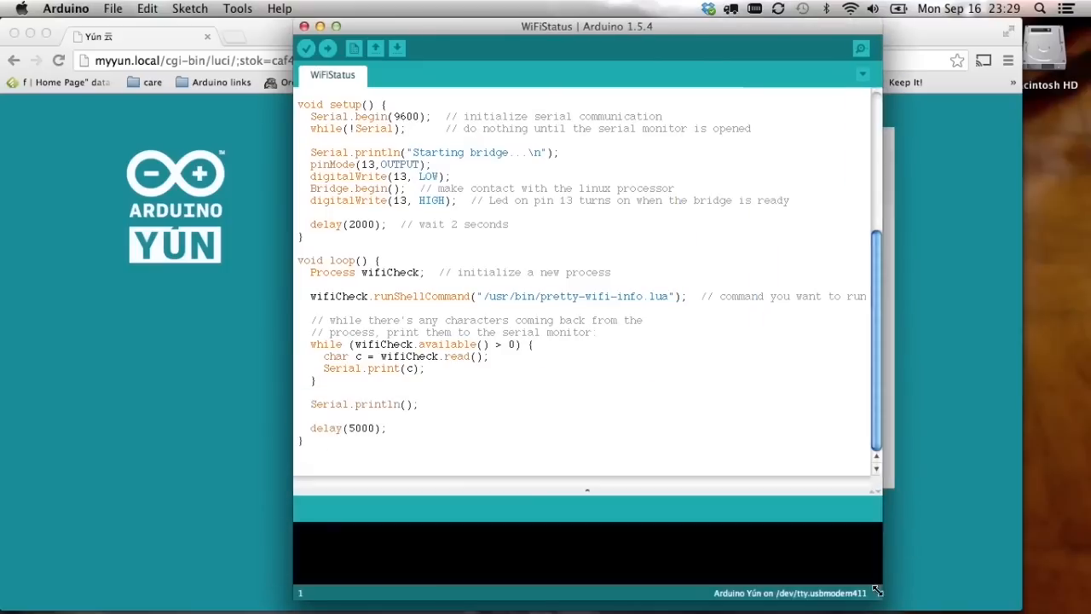
pyautogui.moveTo(302, 175)
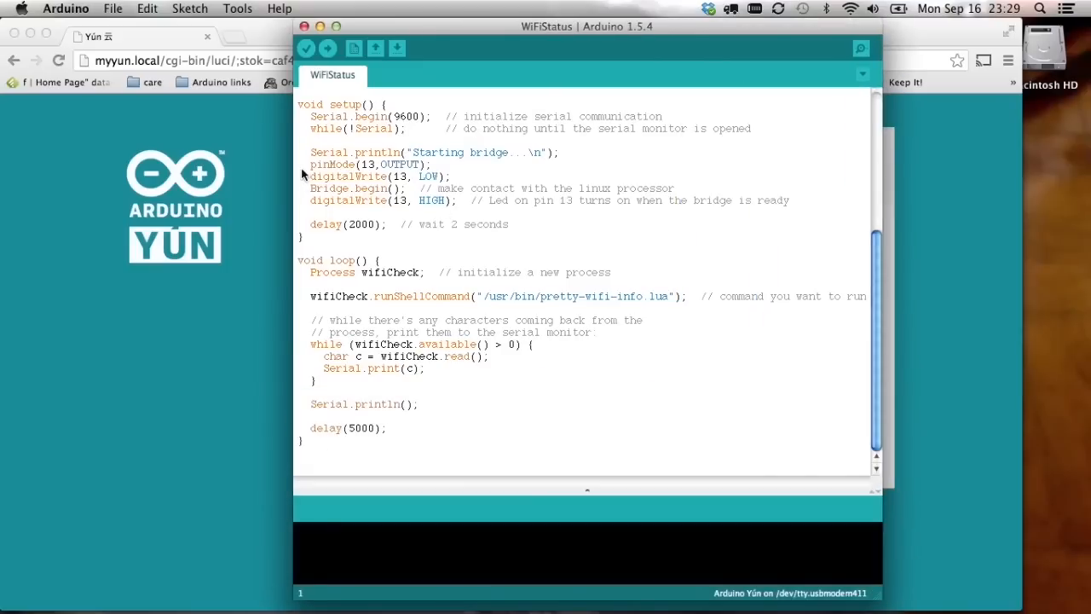
pyautogui.moveTo(307, 194)
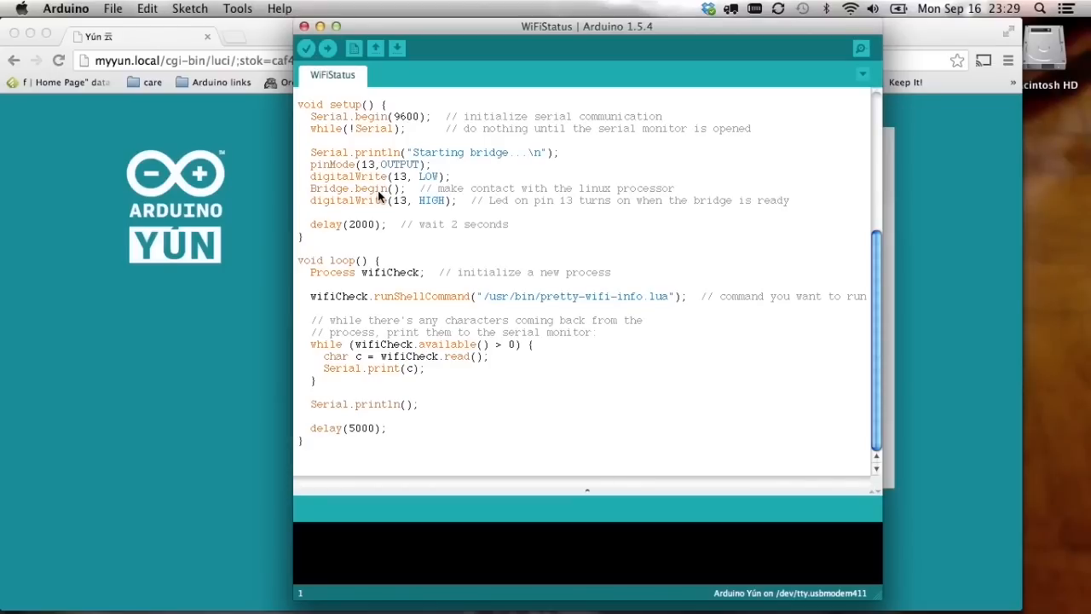
pyautogui.moveTo(308, 284)
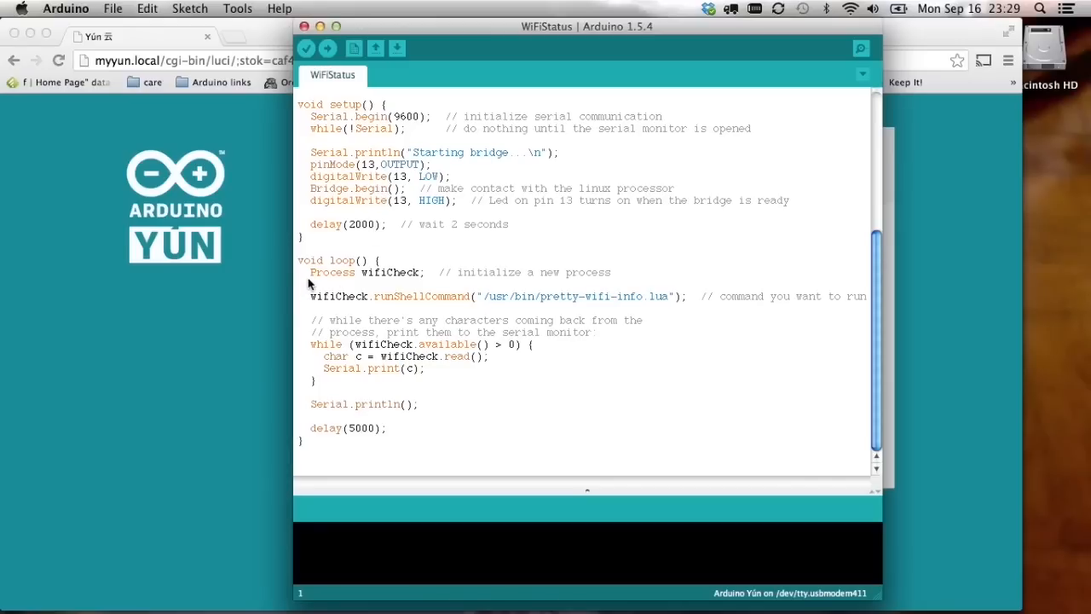
pyautogui.moveTo(392, 273)
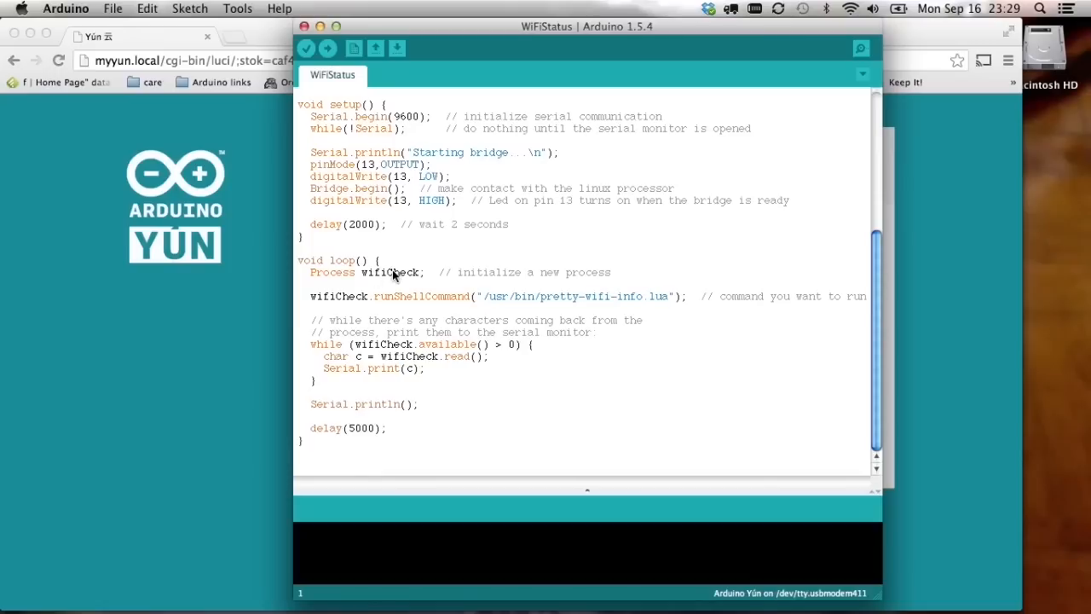
pyautogui.moveTo(412, 302)
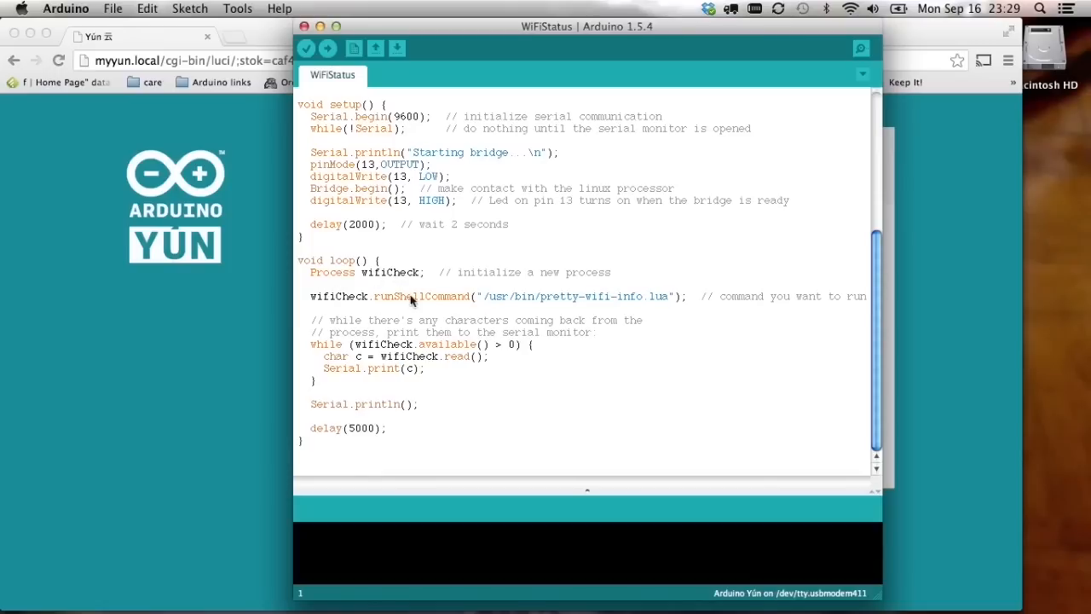
pyautogui.moveTo(432, 300)
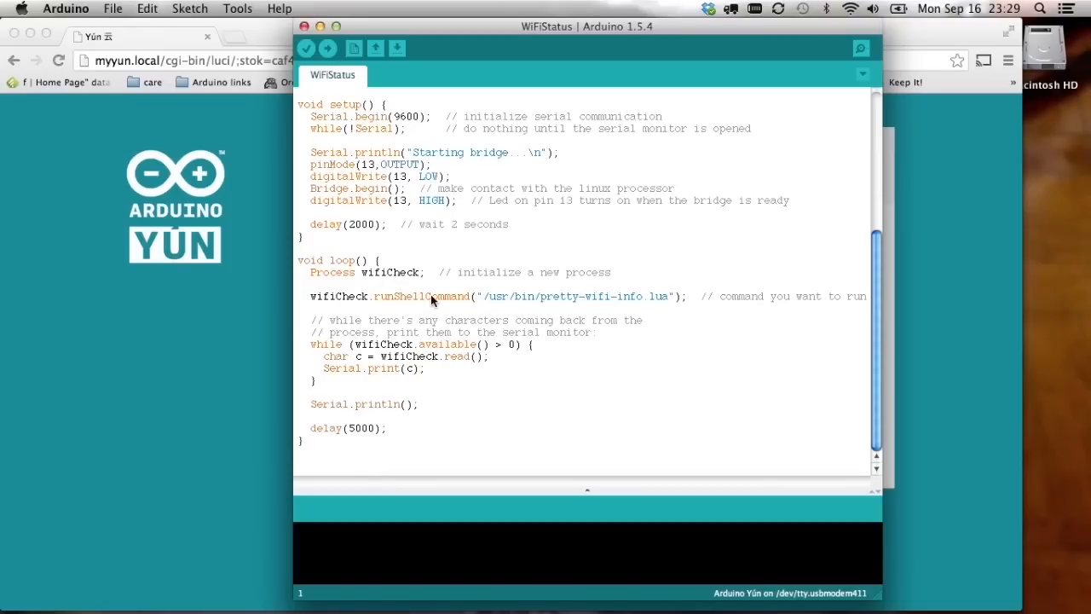
pyautogui.moveTo(563, 300)
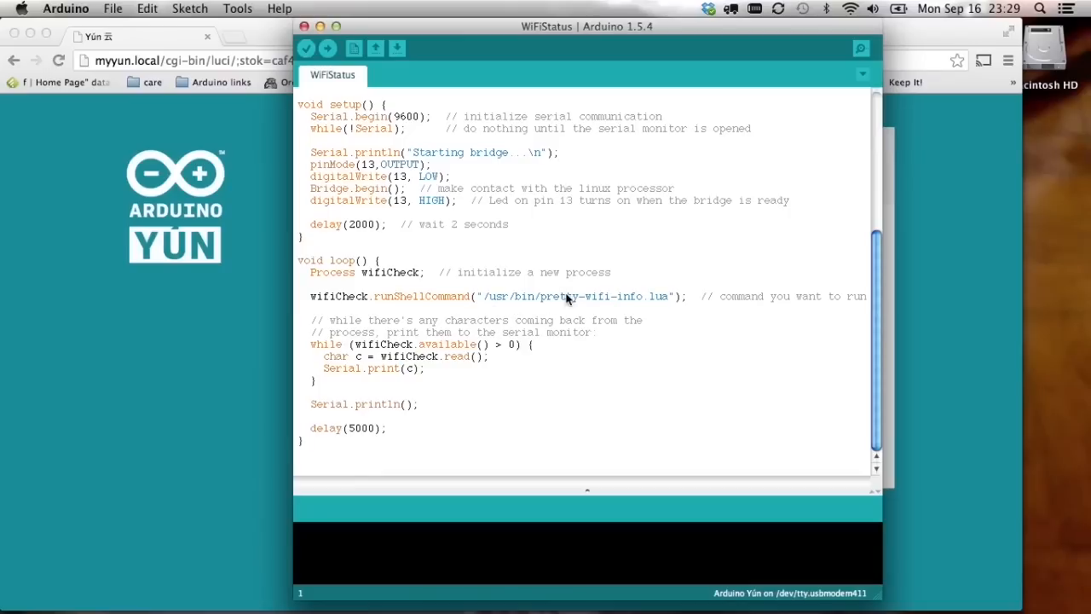
pyautogui.moveTo(304, 280)
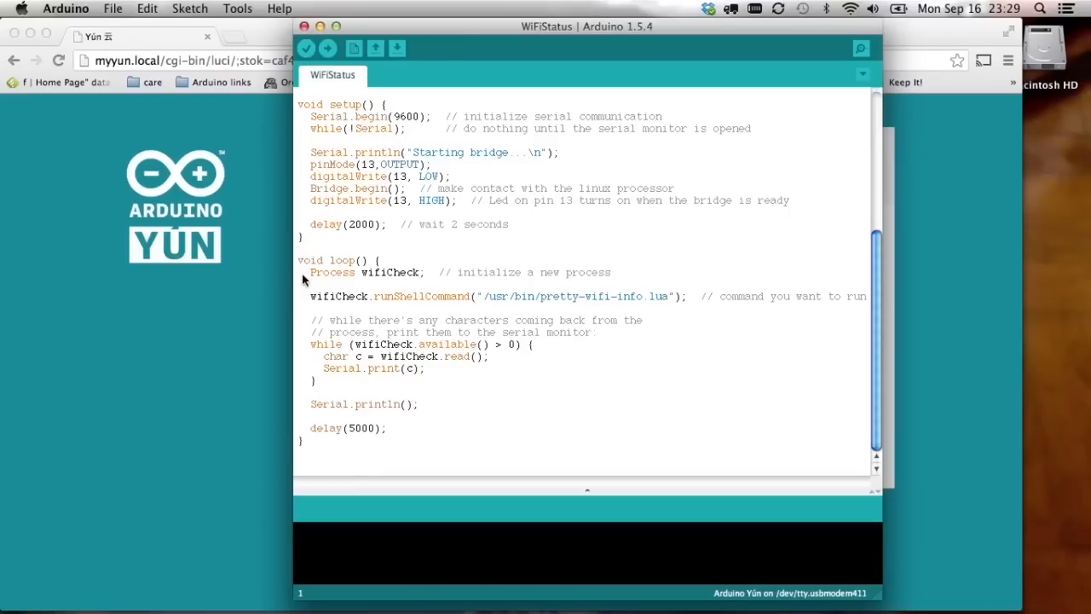
pyautogui.moveTo(528, 307)
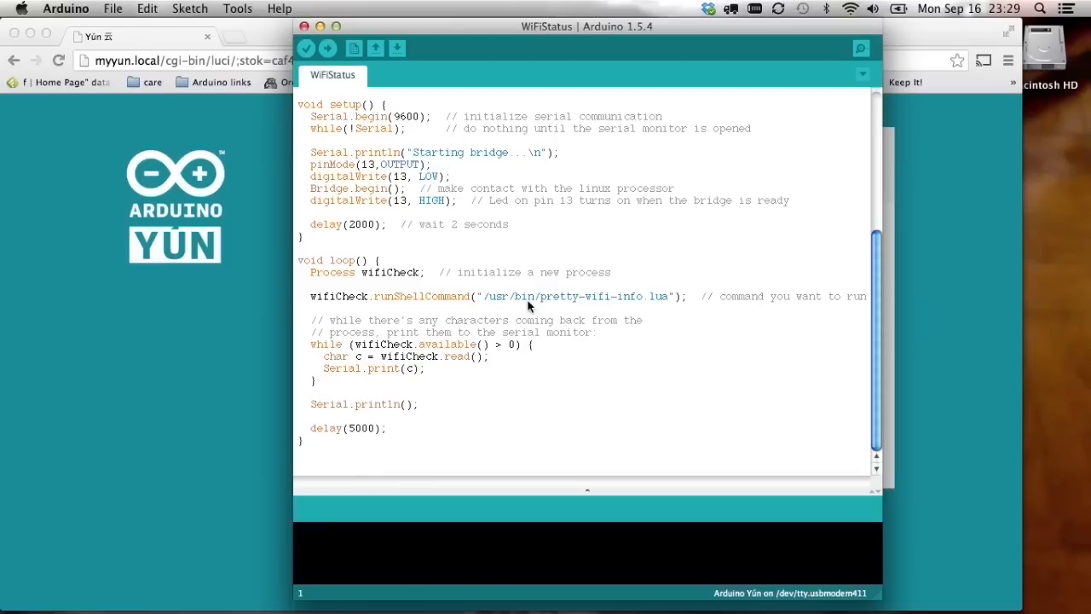
pyautogui.moveTo(538, 303)
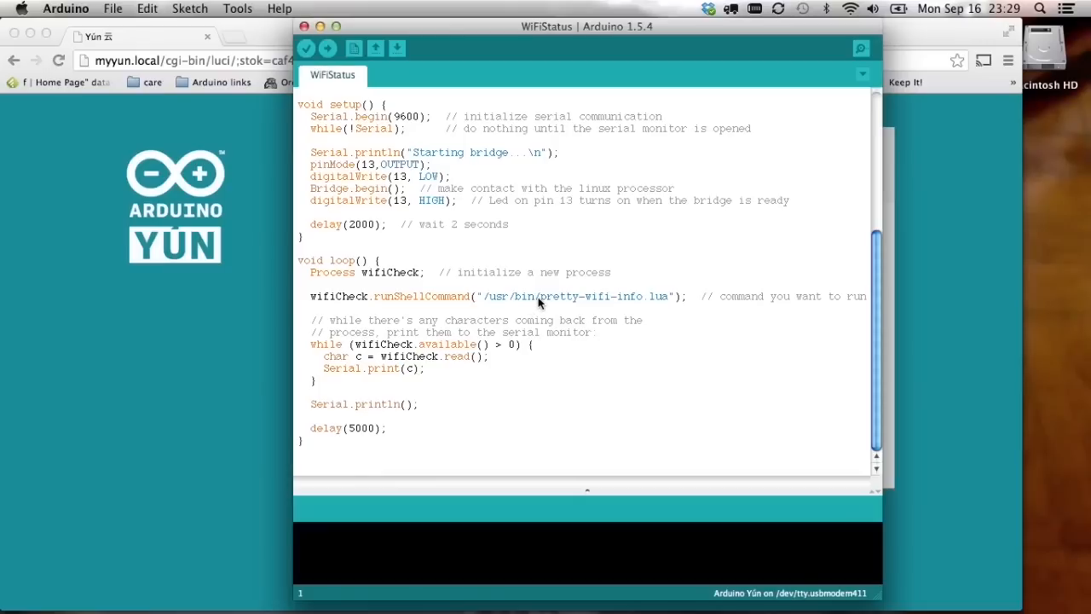
pyautogui.moveTo(521, 307)
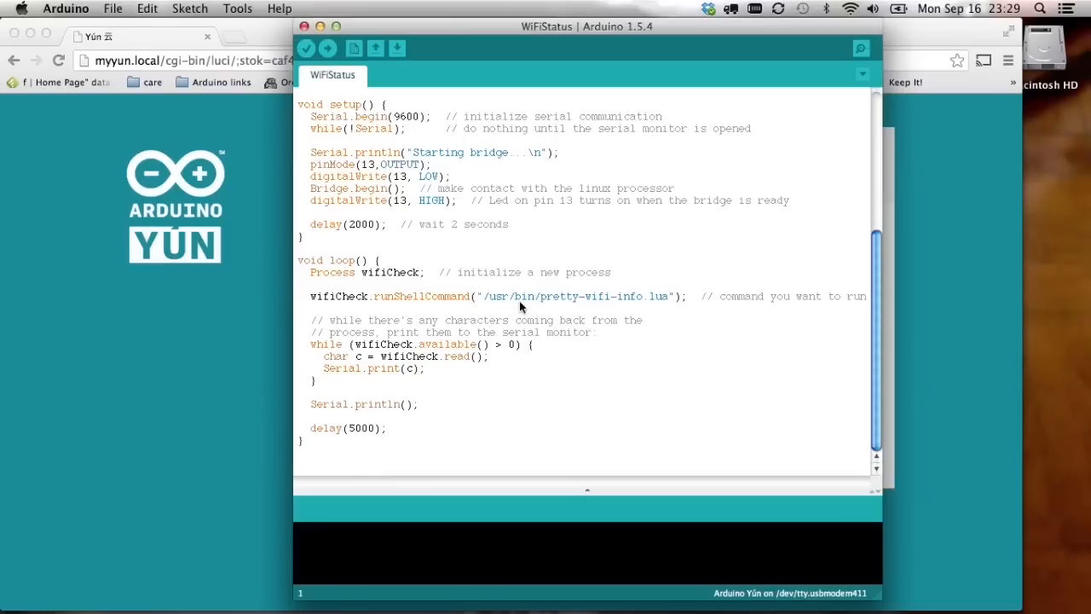
pyautogui.moveTo(443, 344)
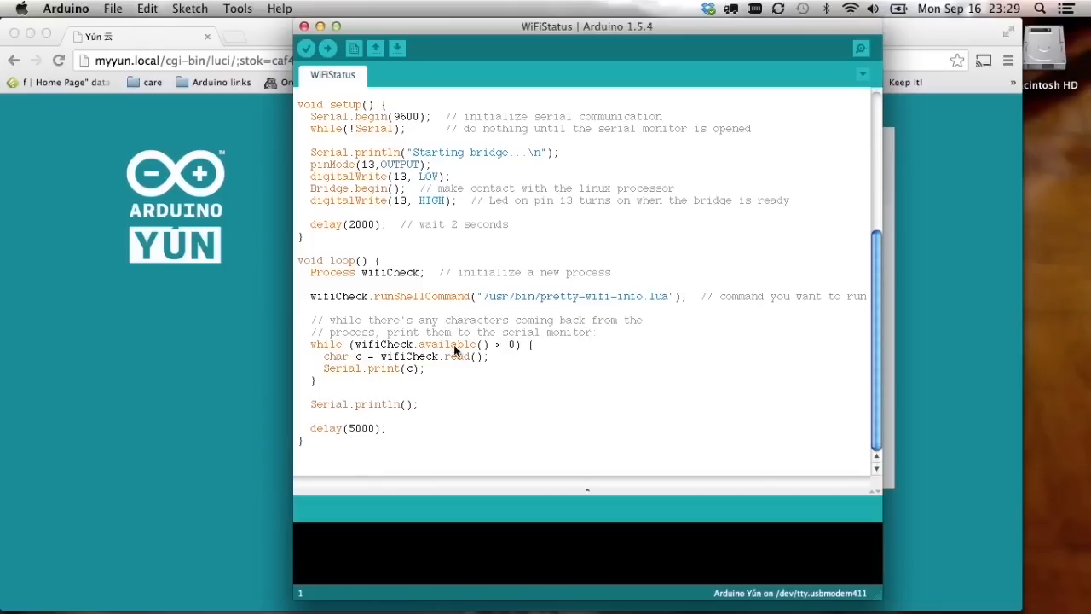
pyautogui.moveTo(427, 358)
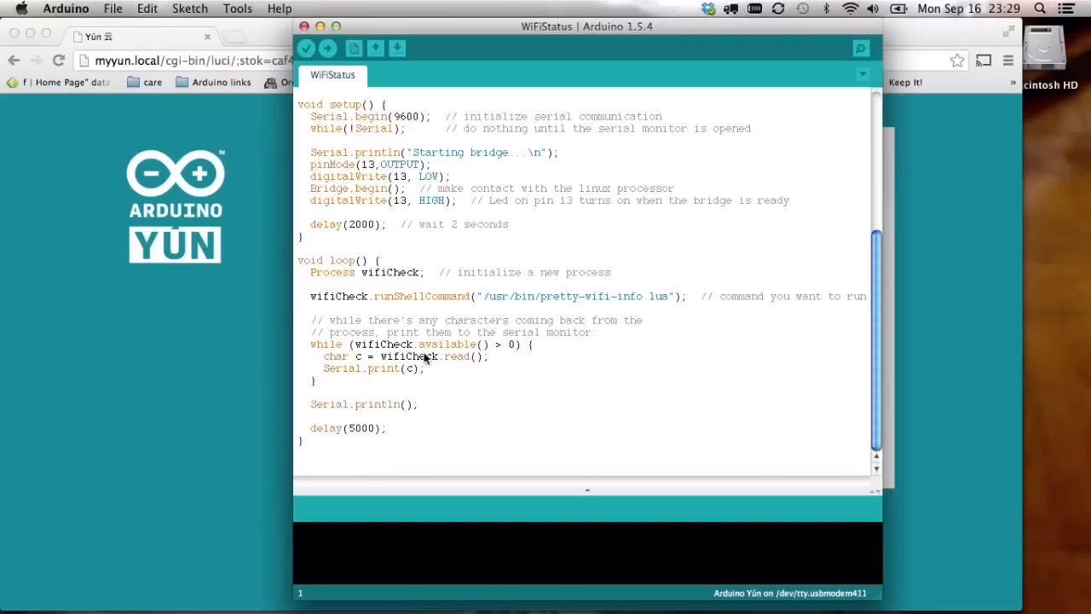
pyautogui.moveTo(477, 367)
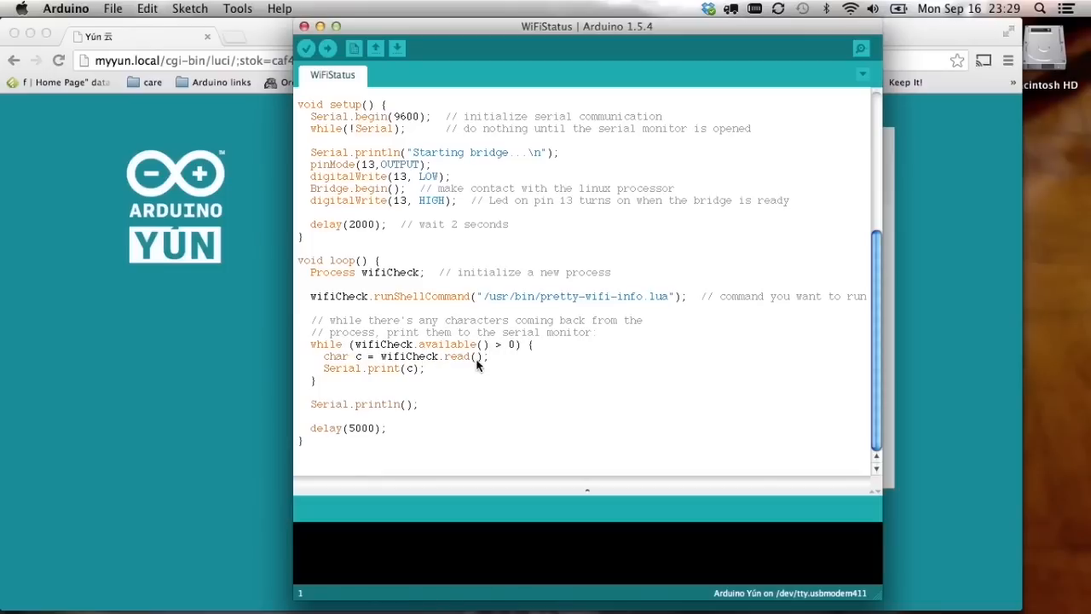
pyautogui.moveTo(365, 335)
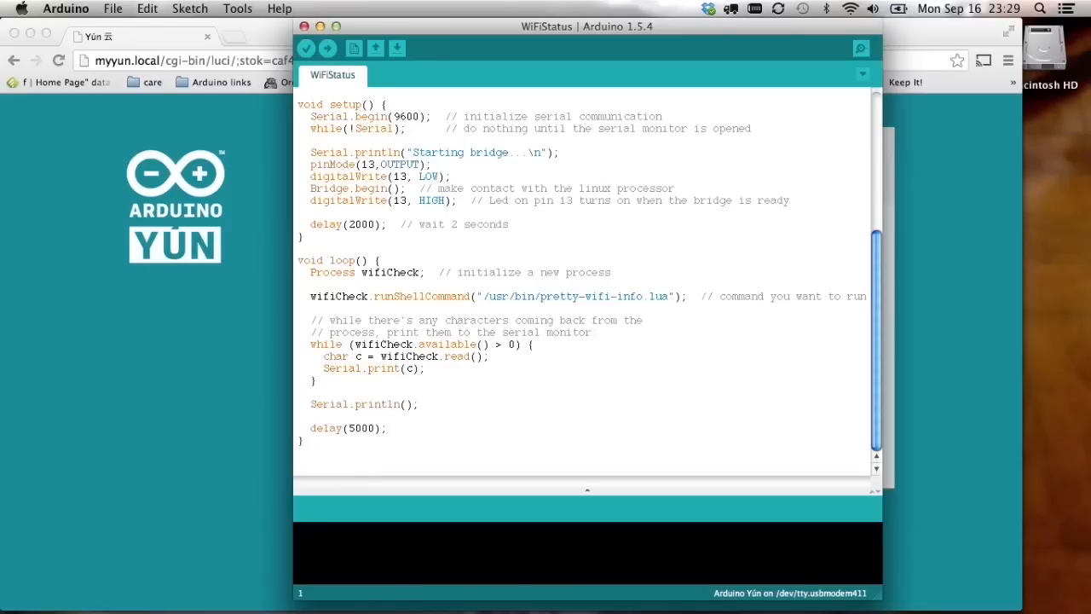
# Check the Tools board setting, upload WiFiStatus to the Yún, and open the Serial Monitor.
pyautogui.click(238, 8)
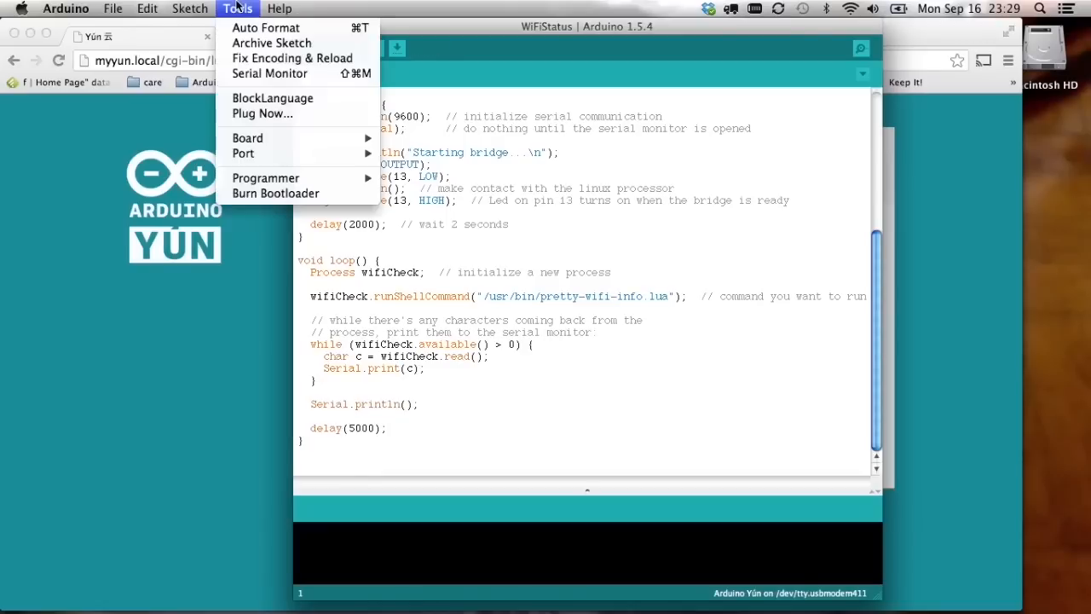
pyautogui.click(247, 137)
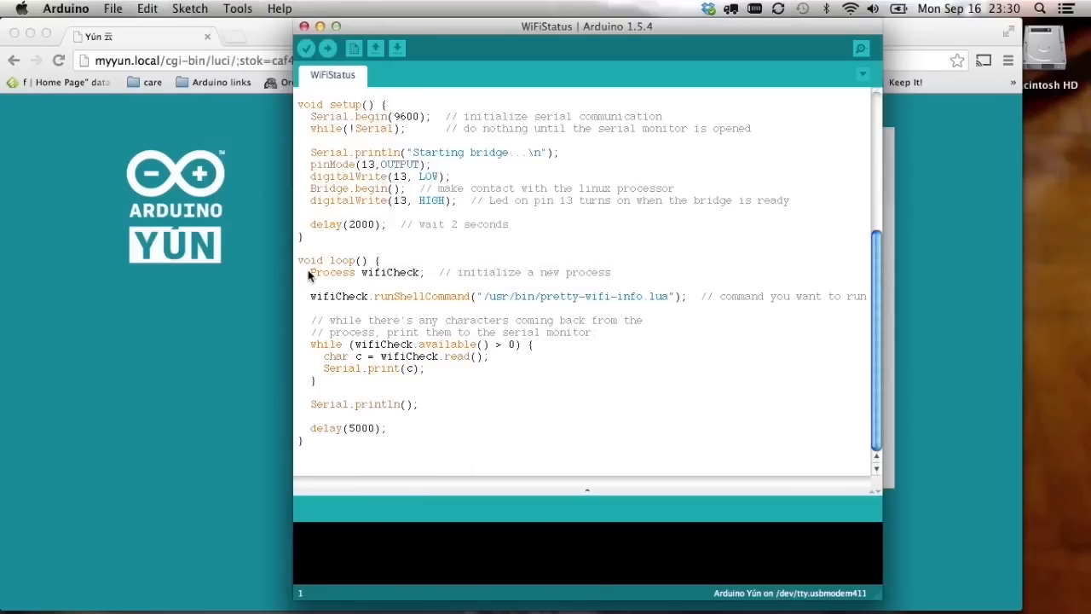
pyautogui.click(327, 49)
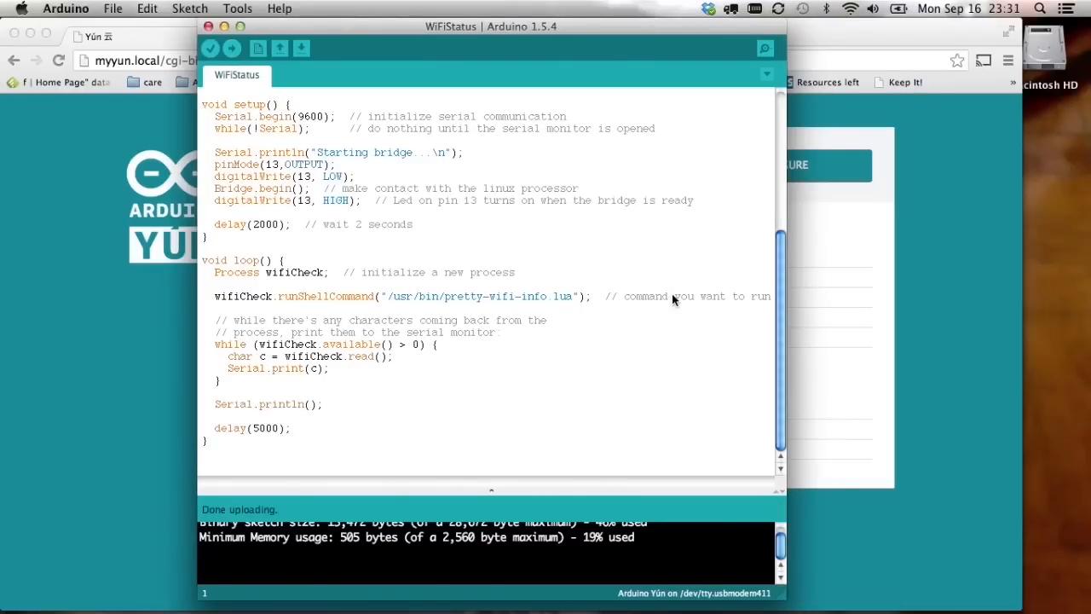
pyautogui.click(764, 48)
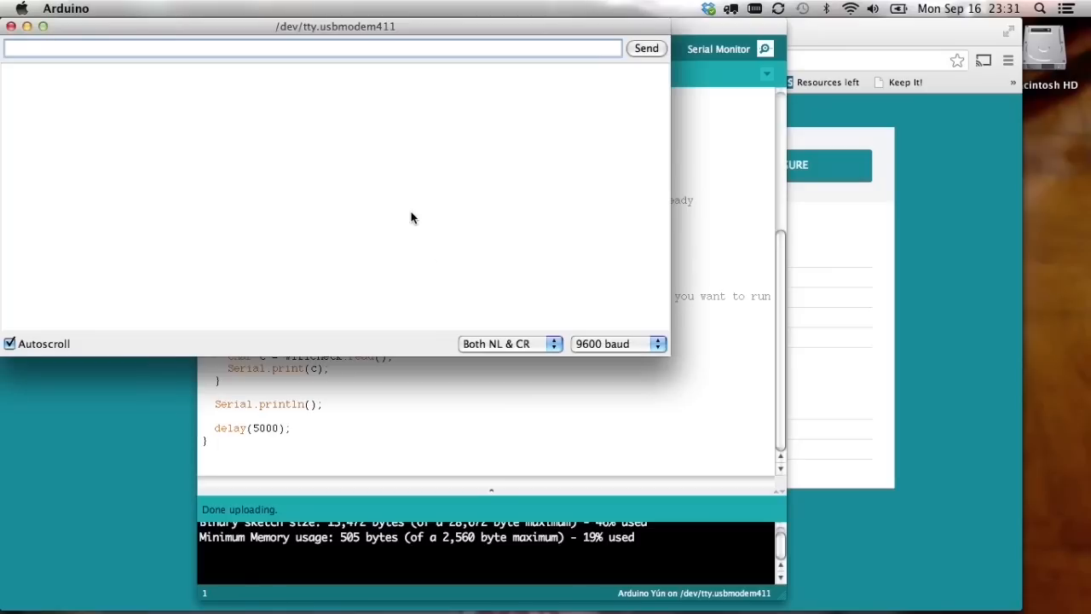
pyautogui.click(311, 48)
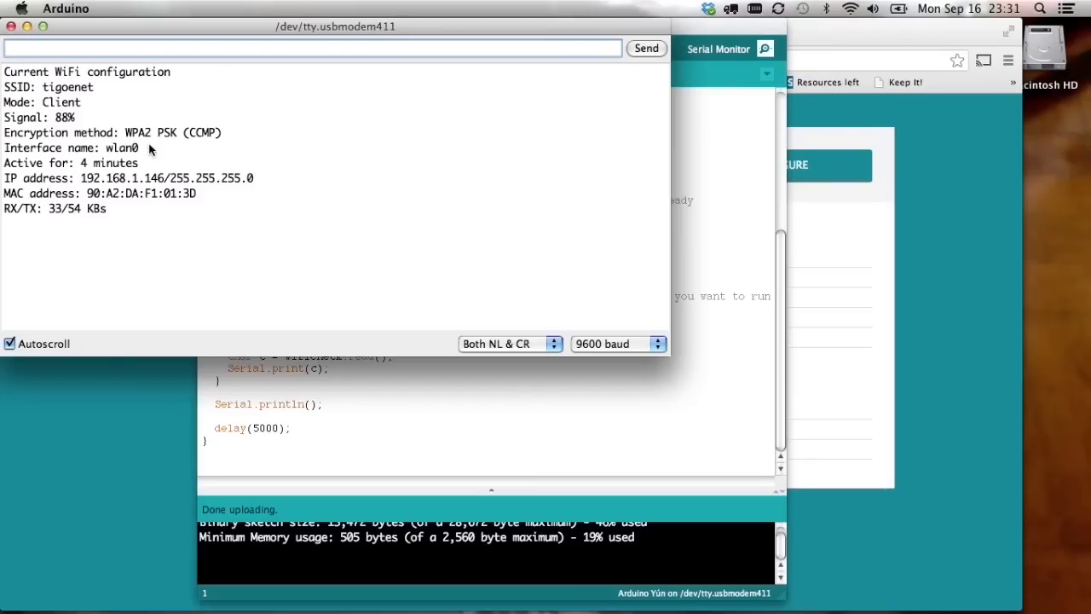
pyautogui.moveTo(36, 99)
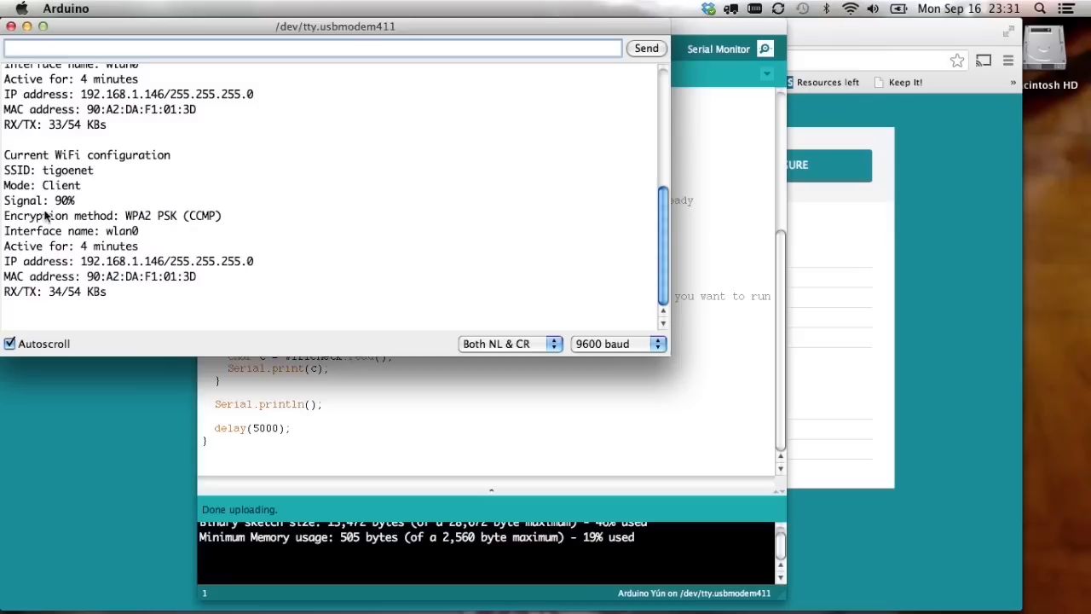
pyautogui.moveTo(90, 305)
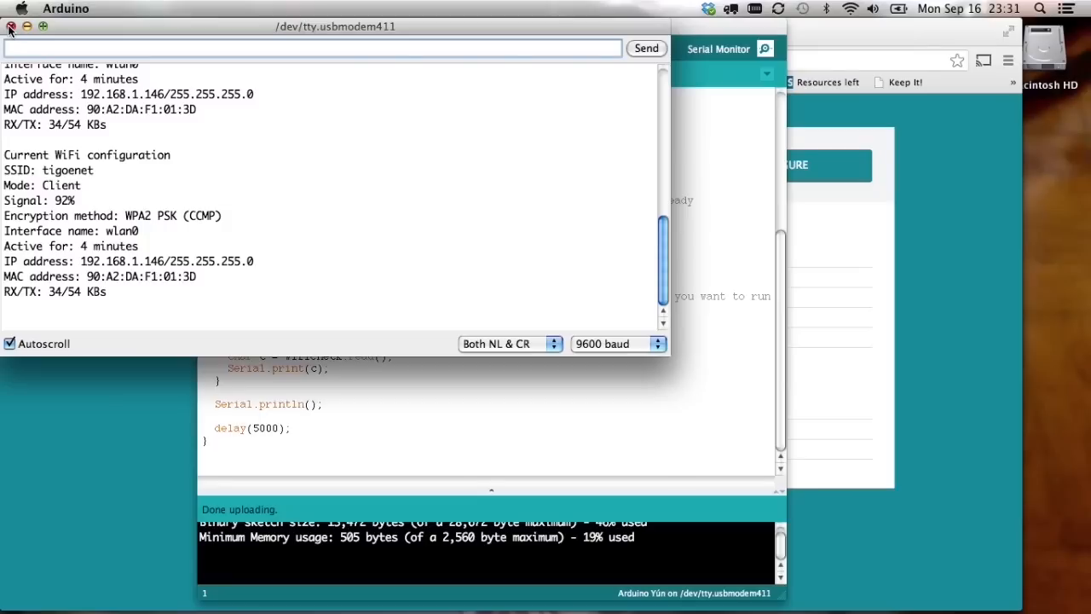
pyautogui.click(12, 26)
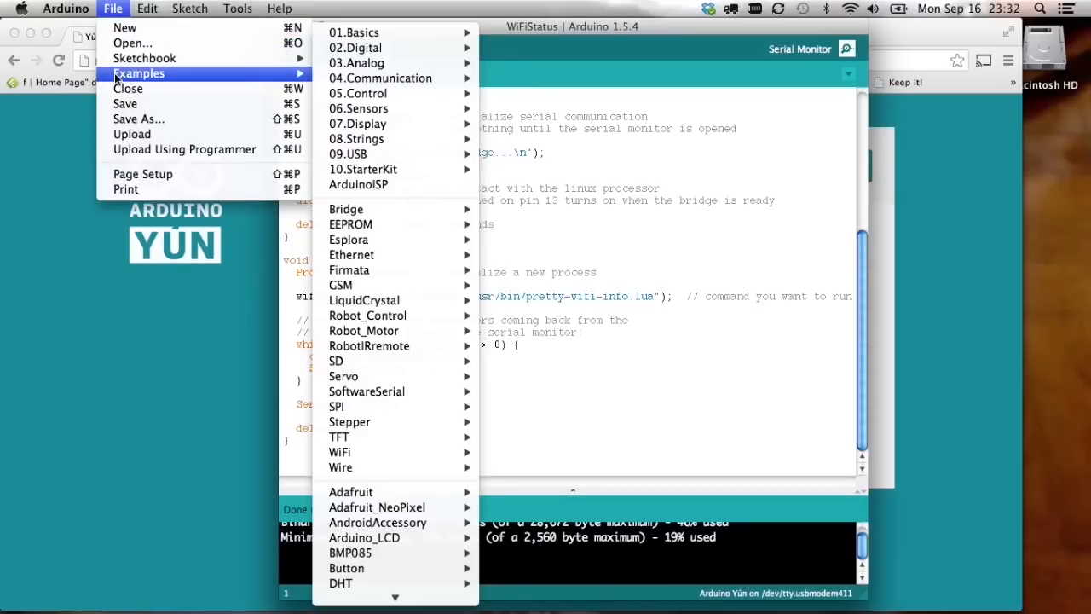
pyautogui.moveTo(346, 209)
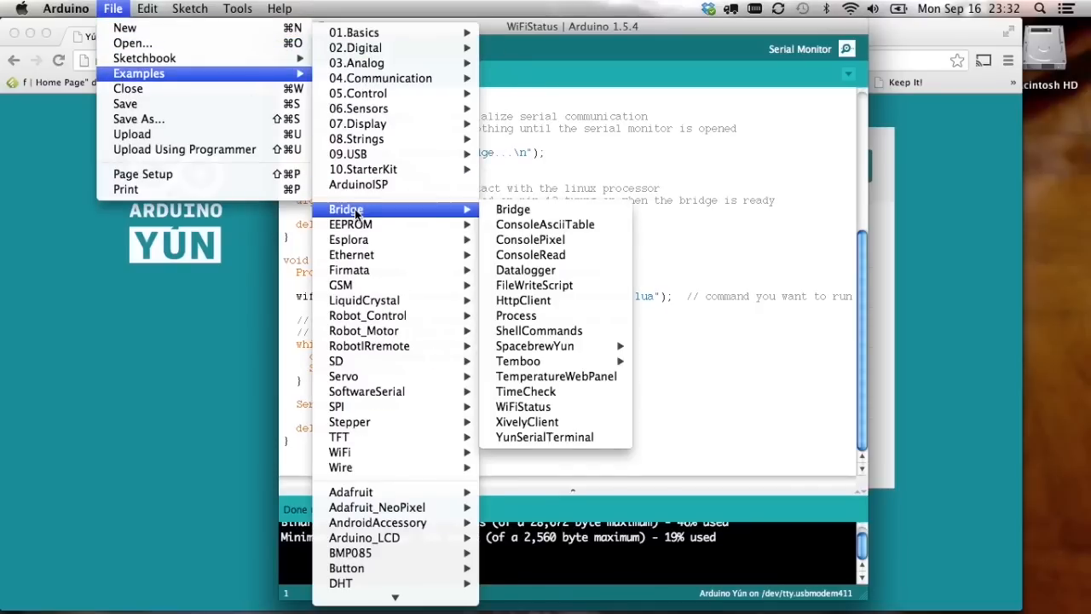
pyautogui.moveTo(522, 301)
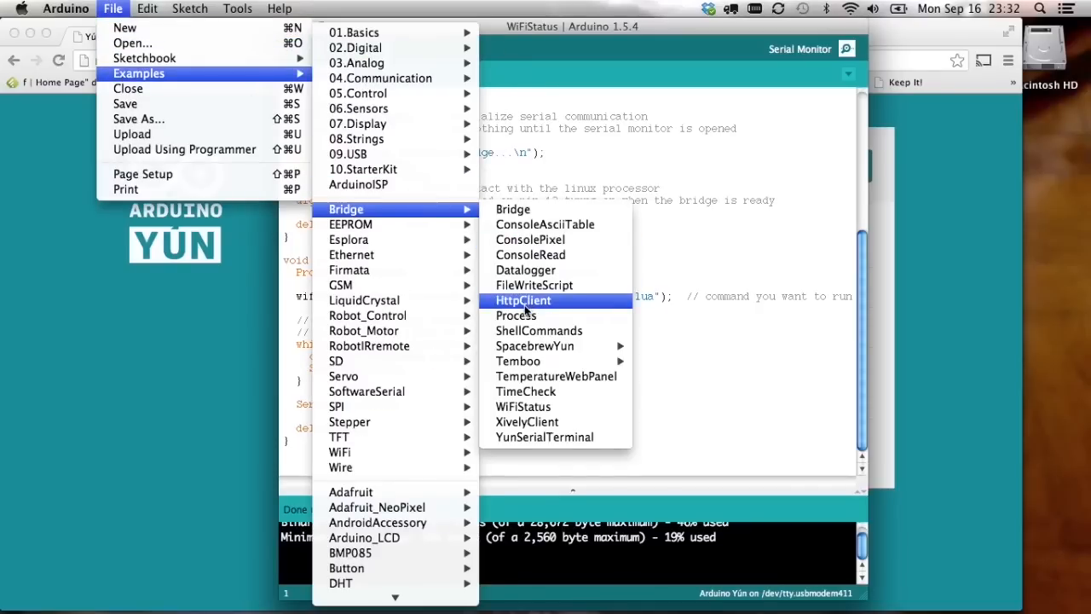
# Select HttpClient from the Bridge examples to open it in a new sketch window.
pyautogui.click(522, 405)
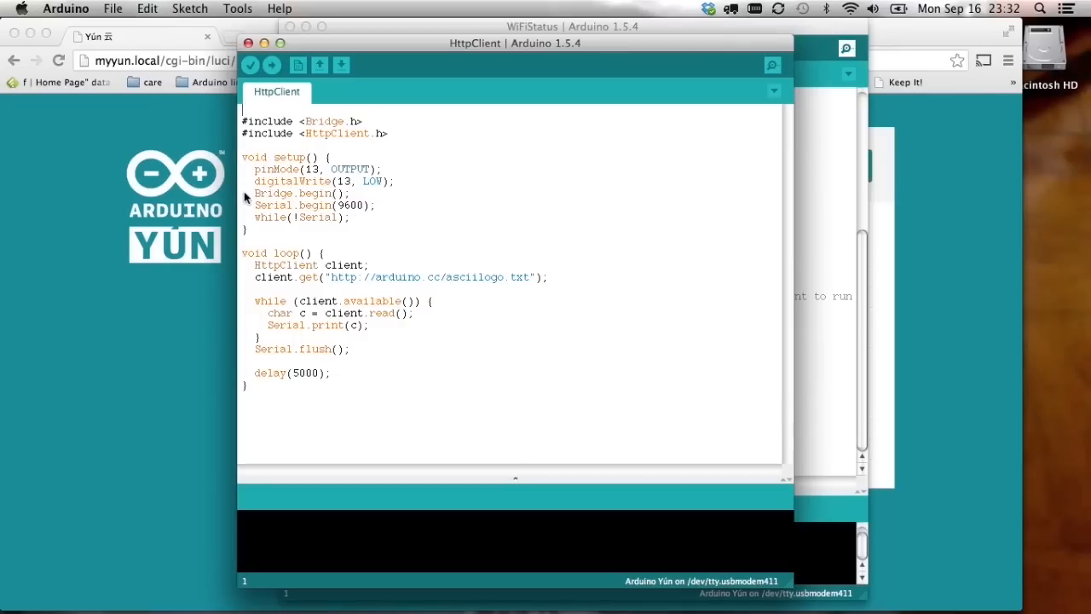
pyautogui.moveTo(252, 283)
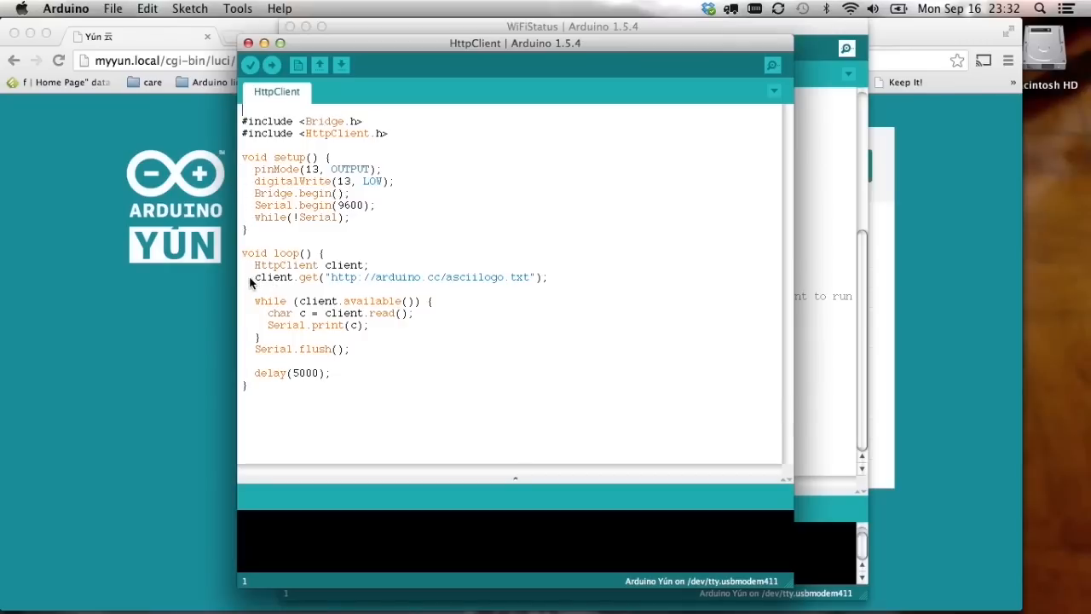
pyautogui.moveTo(364, 271)
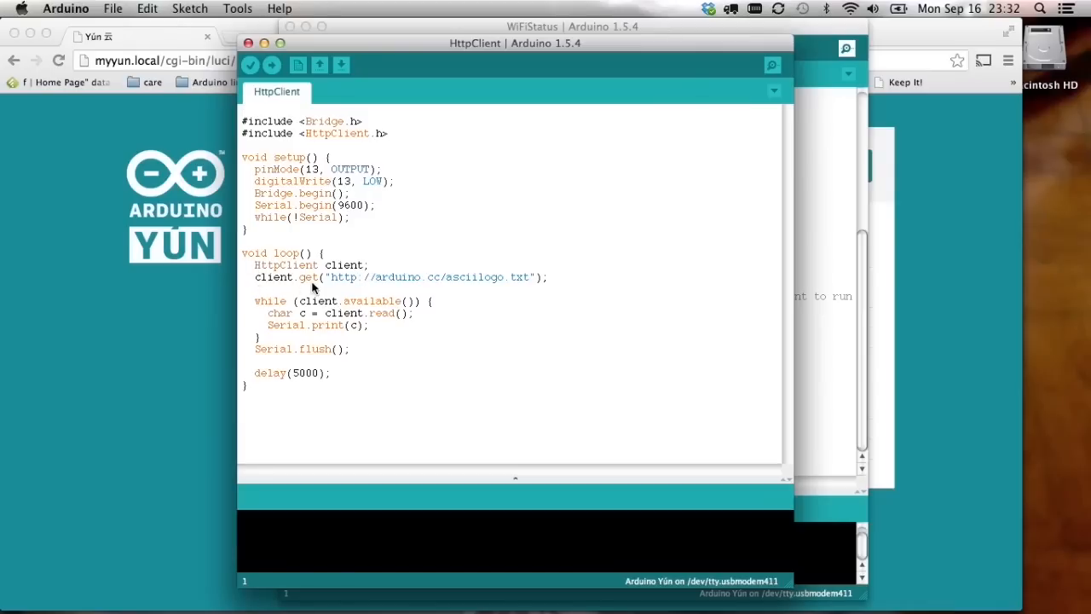
pyautogui.moveTo(338, 278)
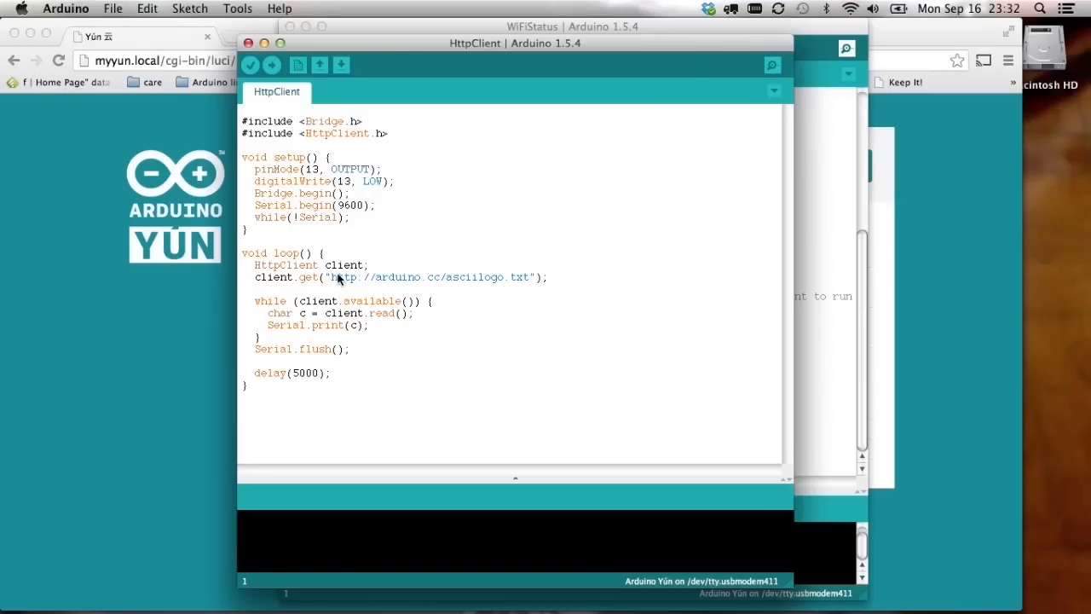
pyautogui.moveTo(505, 277)
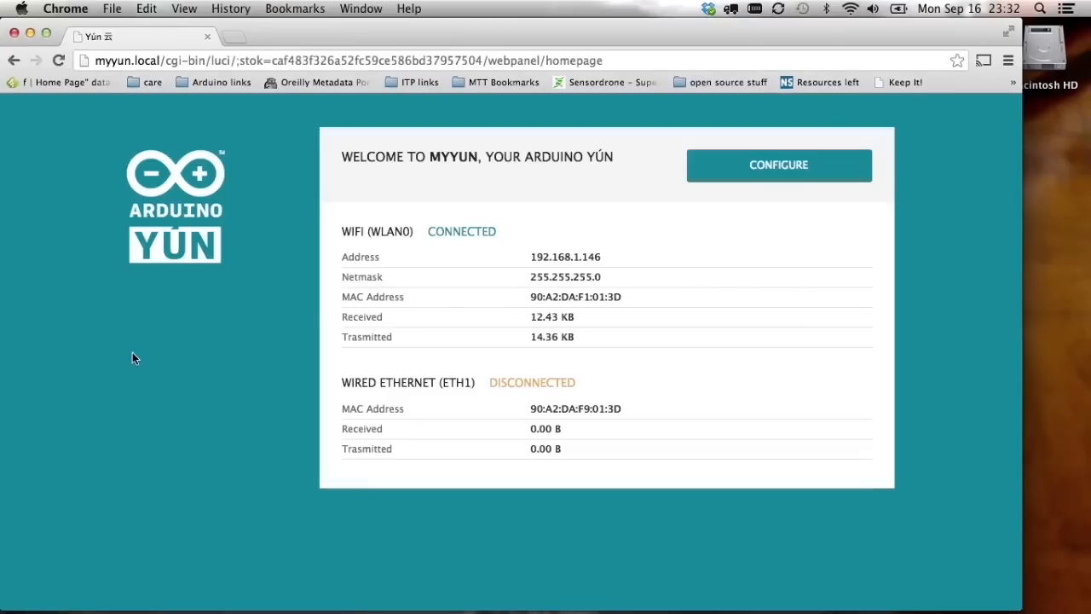
# Open a new Chrome tab for the arduino.cc/asciilogo.txt ASCII logo page.
pyautogui.click(290, 37)
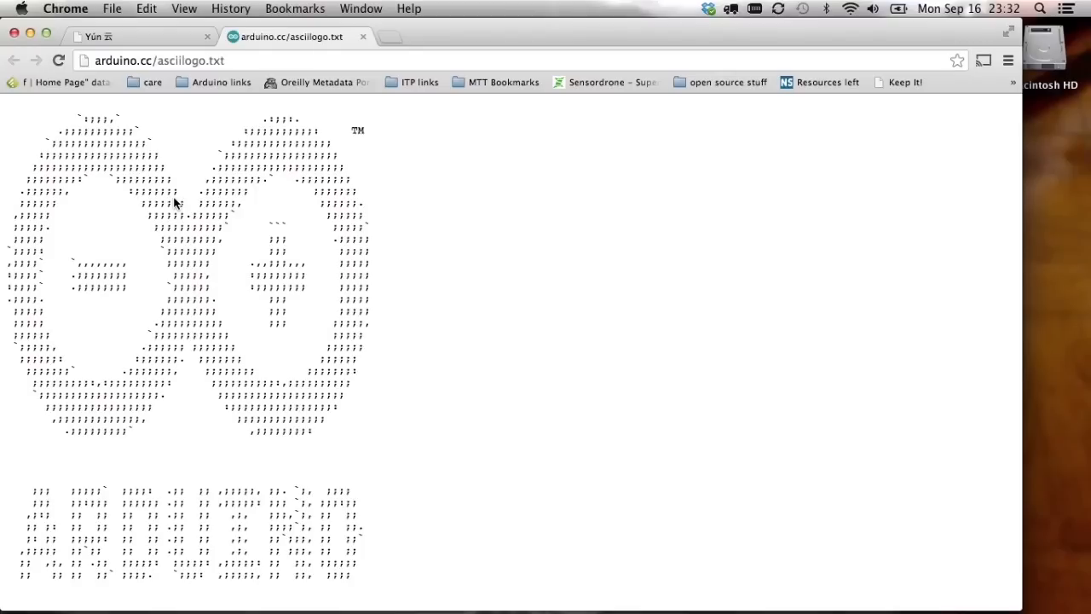
pyautogui.moveTo(175, 391)
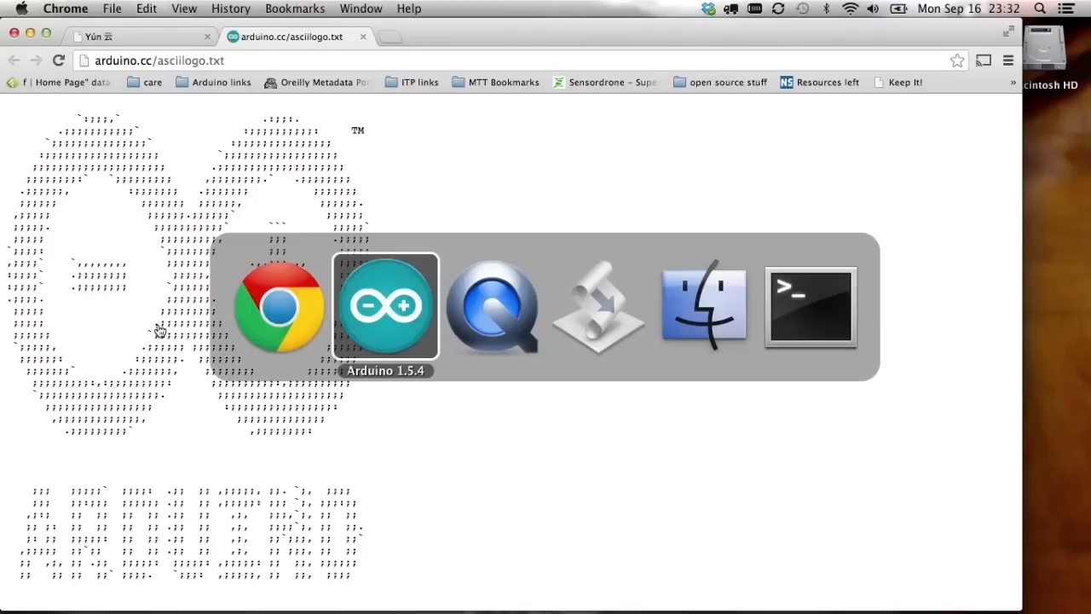
# Return to the Arduino IDE and upload the HttpClient sketch to the Yún.
pyautogui.click(385, 305)
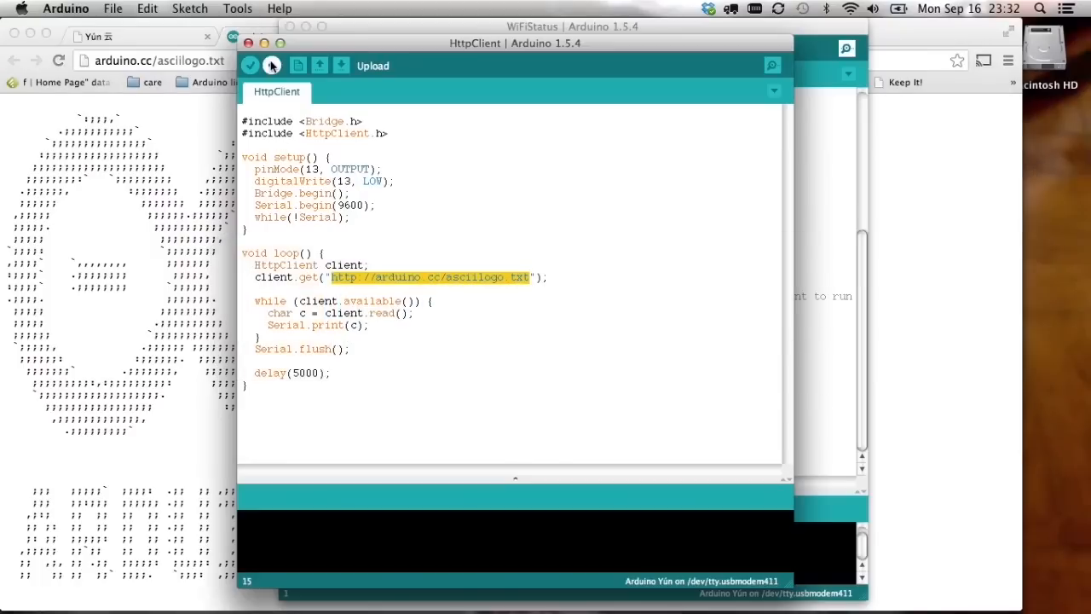
pyautogui.click(271, 66)
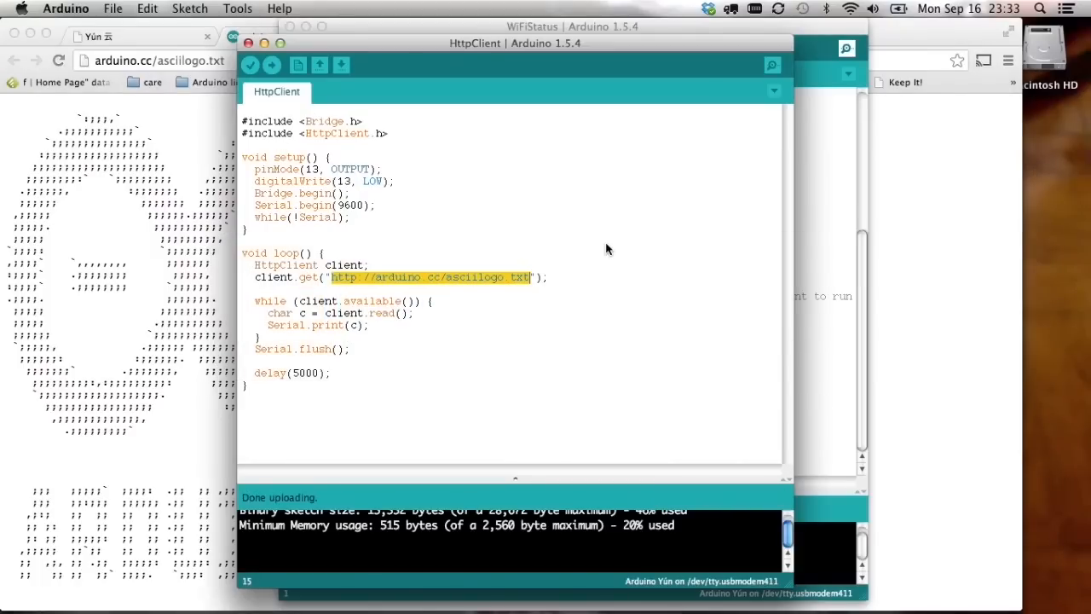
pyautogui.moveTo(773, 66)
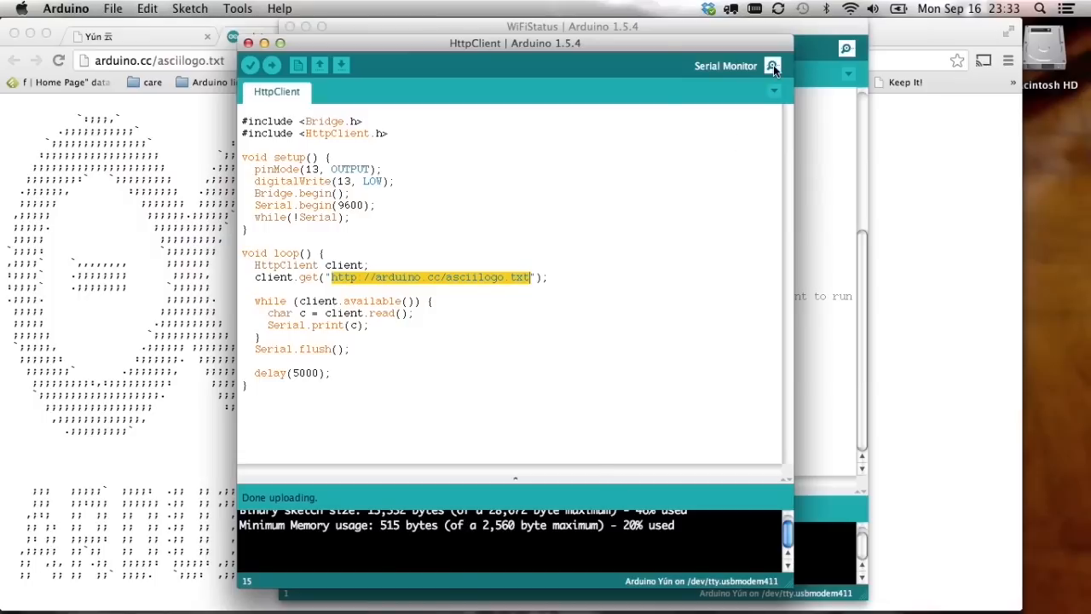
# Open the Serial Monitor and scroll through the ASCII Arduino logo output.
pyautogui.click(773, 66)
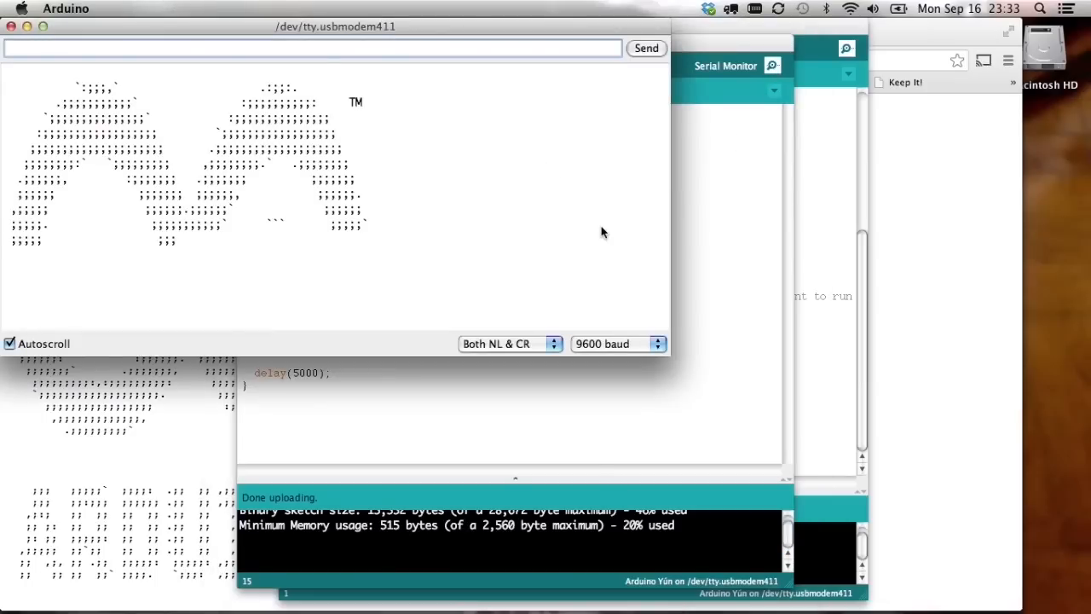
pyautogui.scroll(-3)
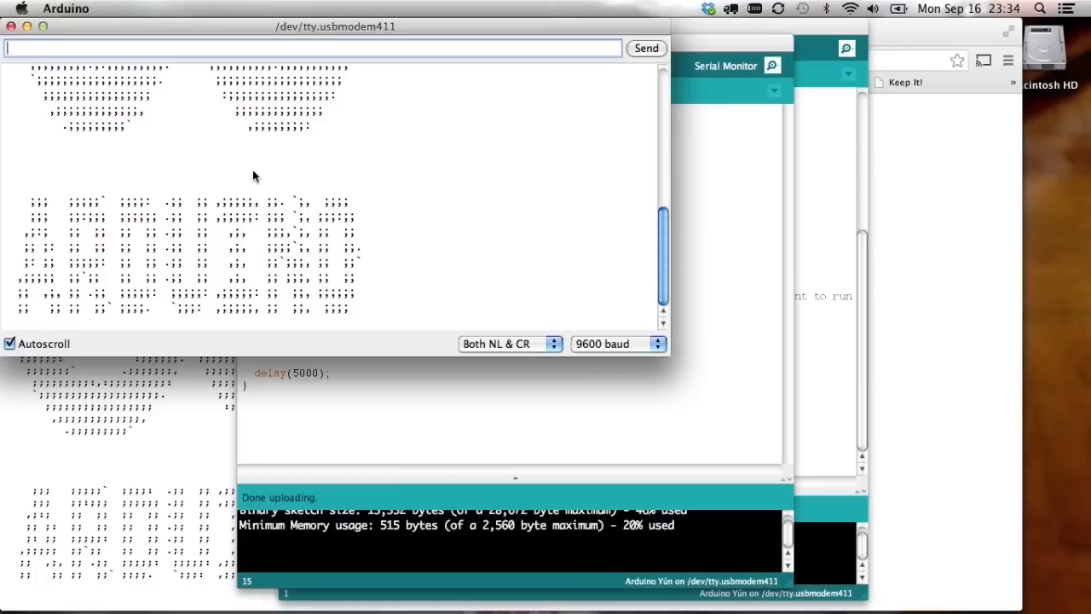
pyautogui.moveTo(196, 182)
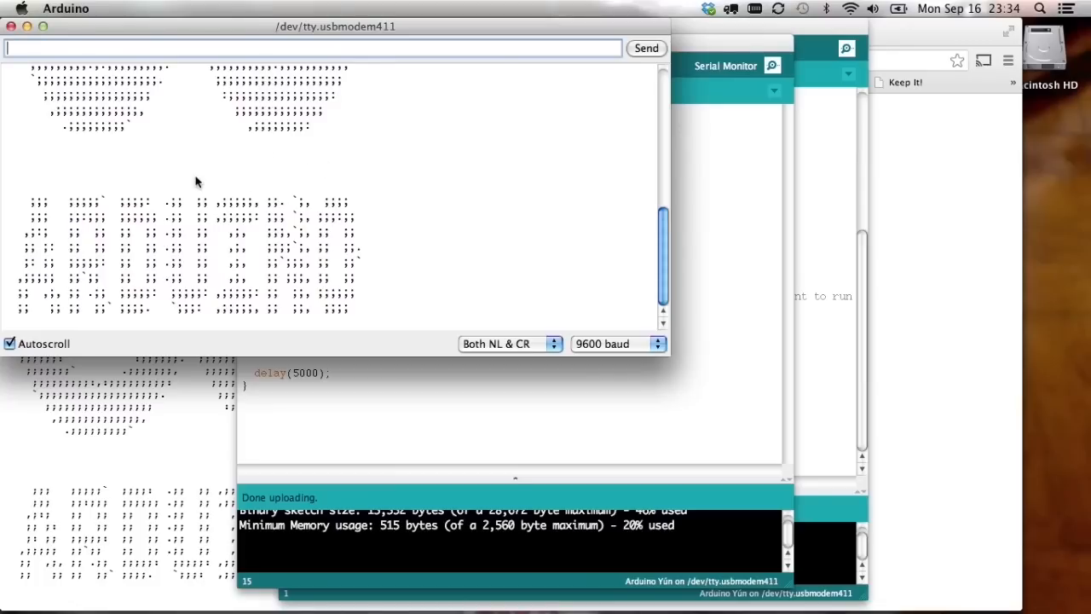